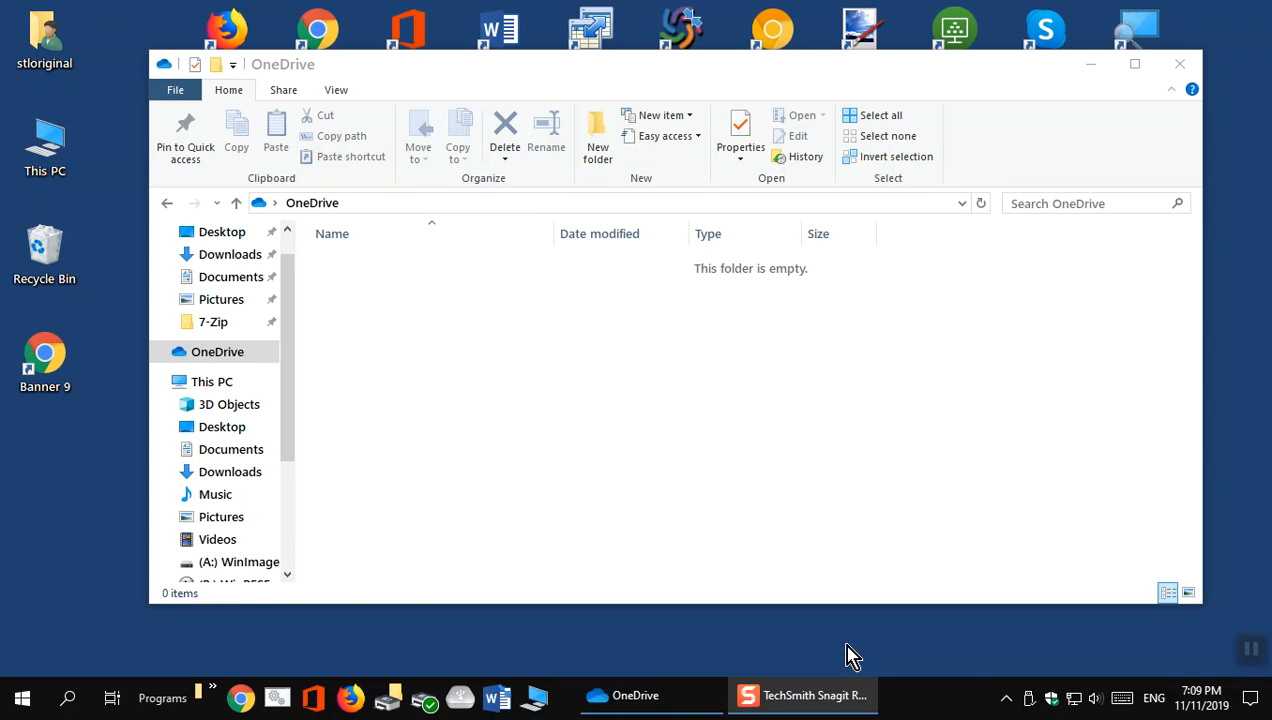
mouse_move(578, 696)
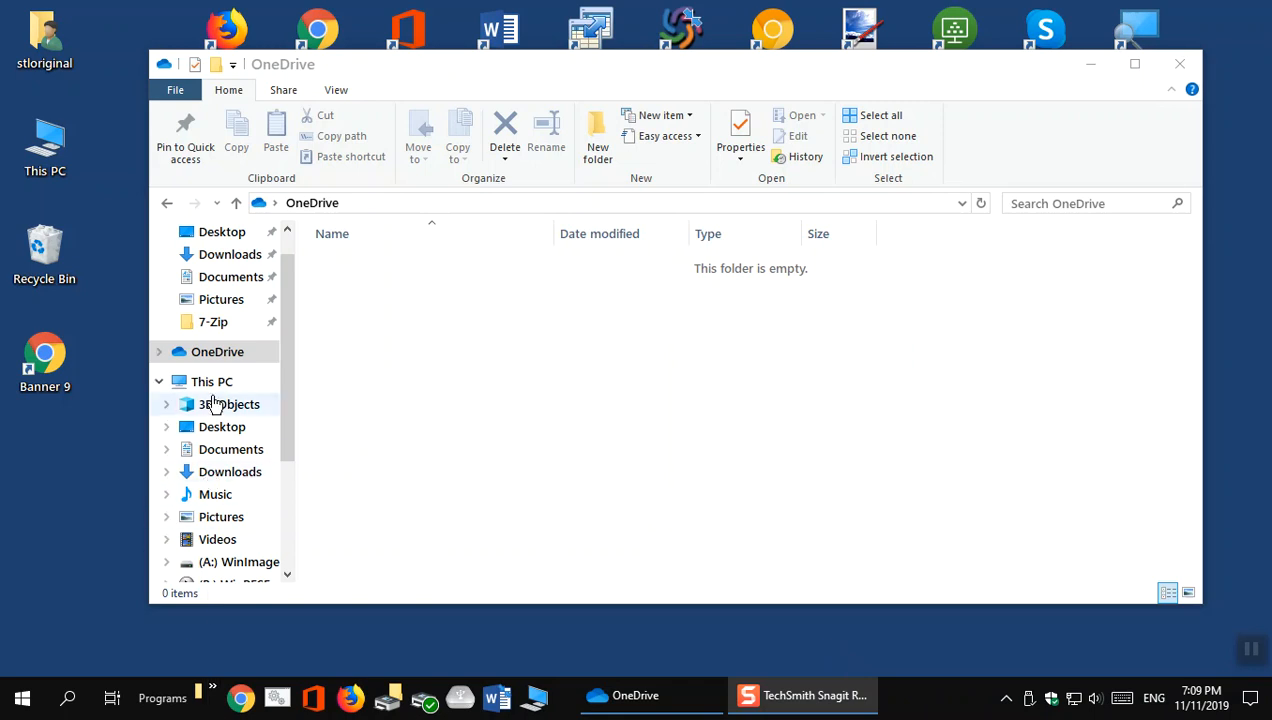
- Select the empty OneDrive folder so the Set up OneDrive window appears
left_click(217, 351)
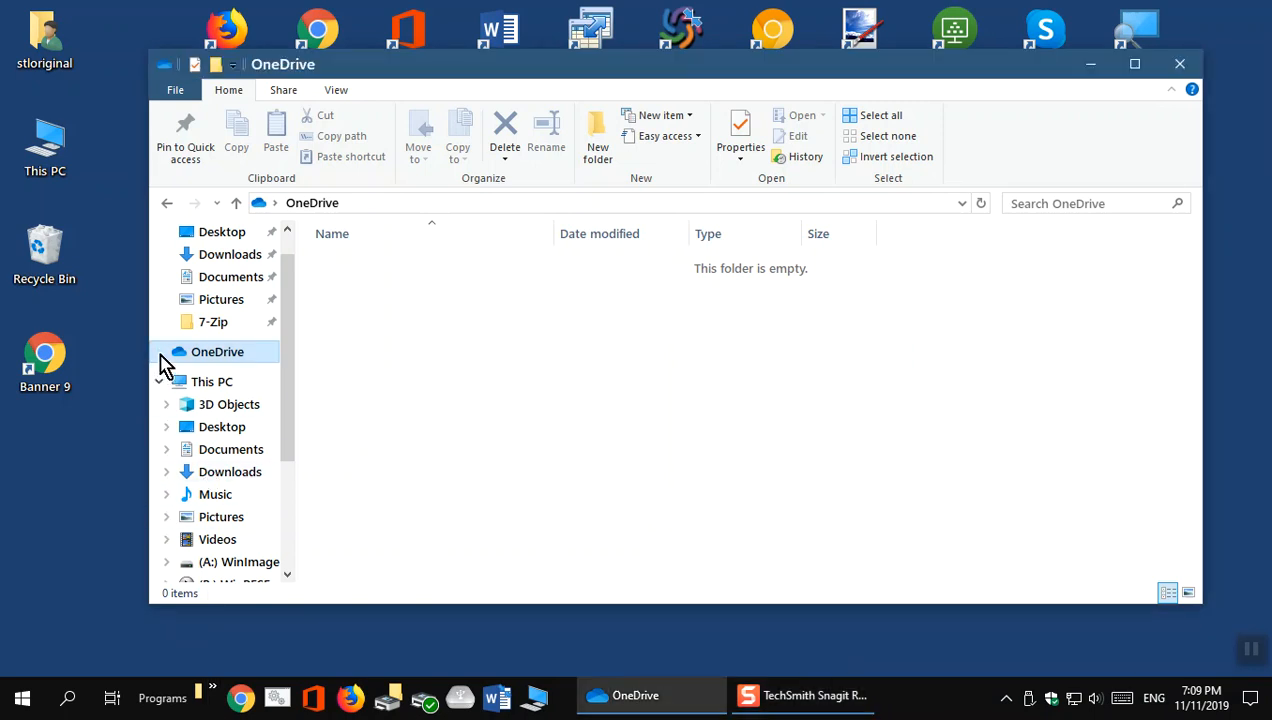
left_click(217, 351)
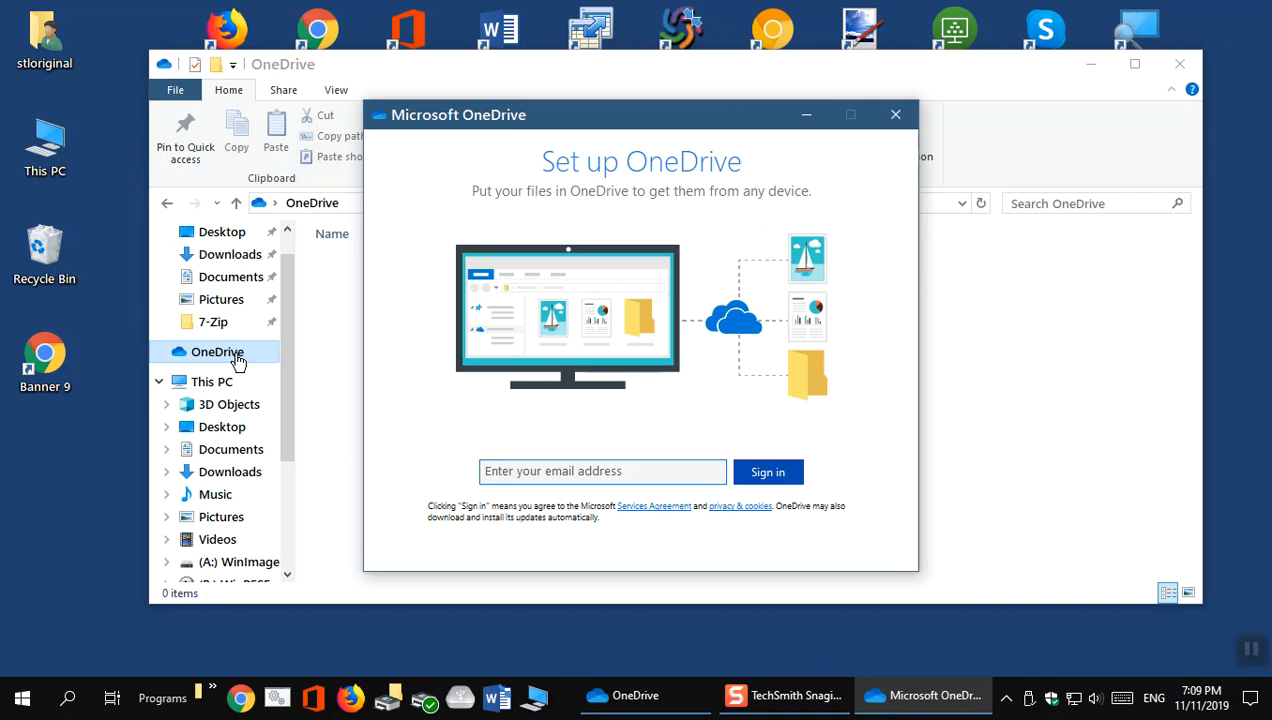
left_click(602, 471)
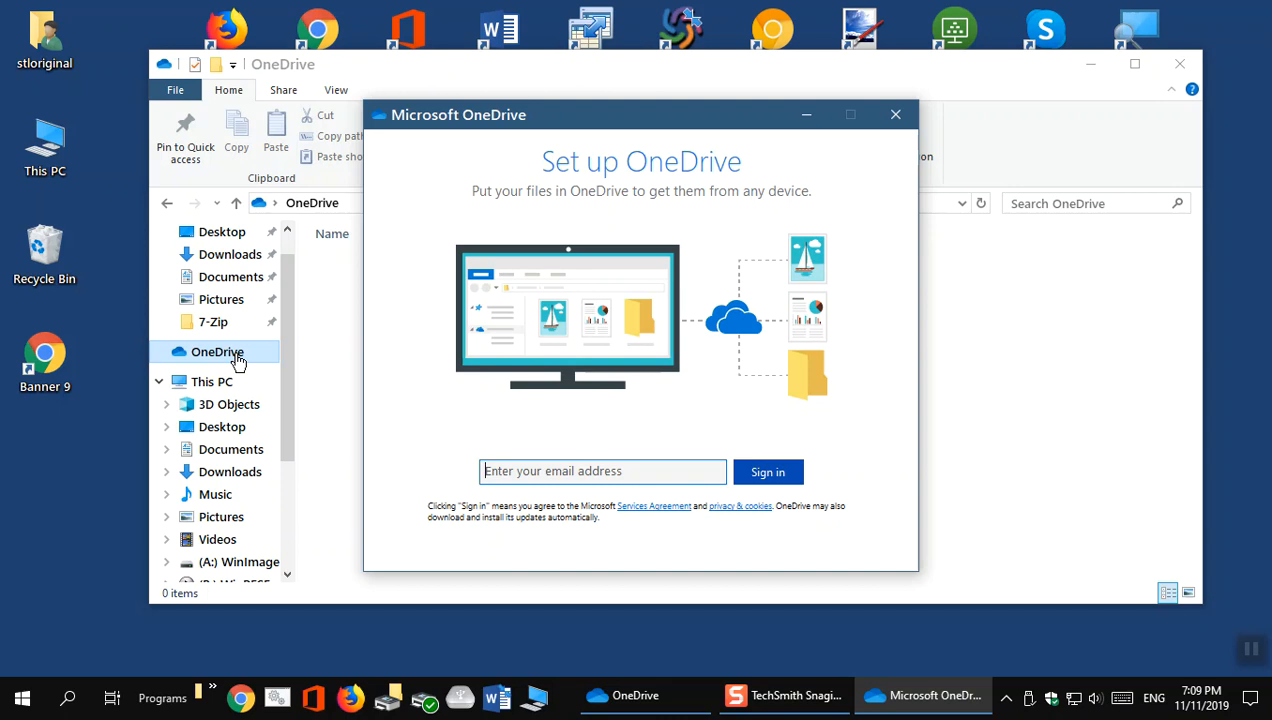
mouse_move(242, 361)
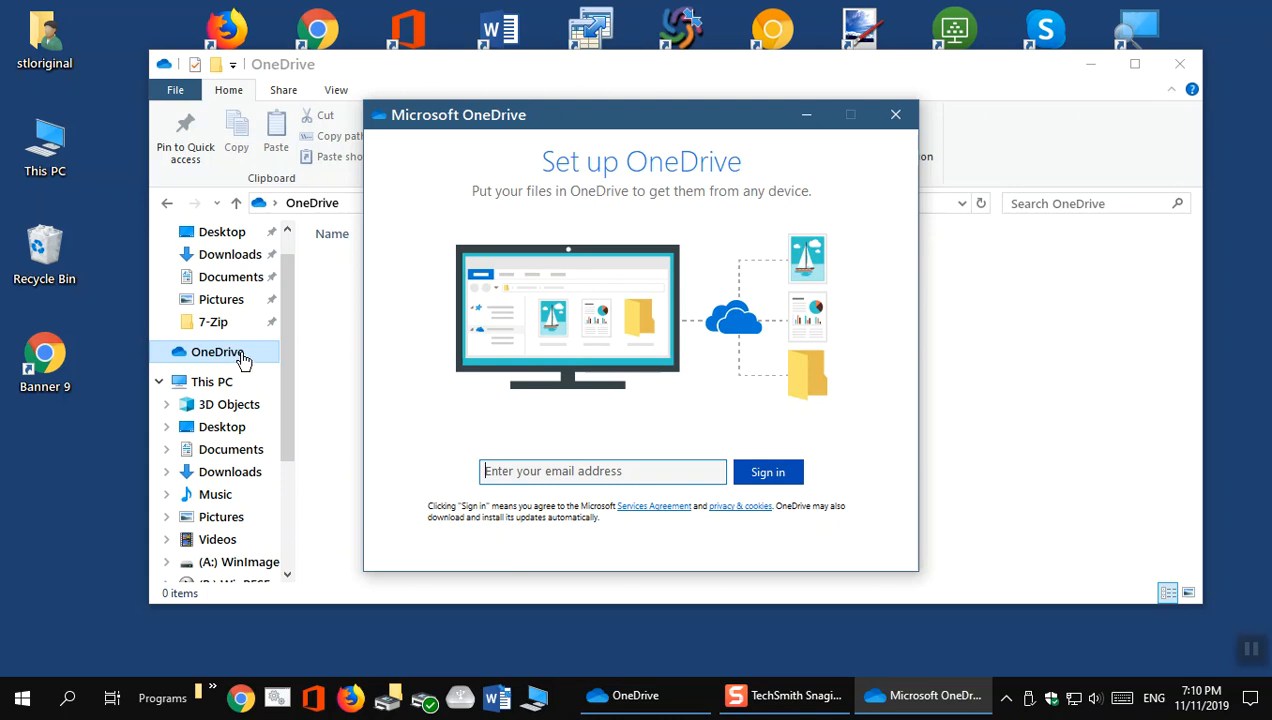
mouse_move(547, 151)
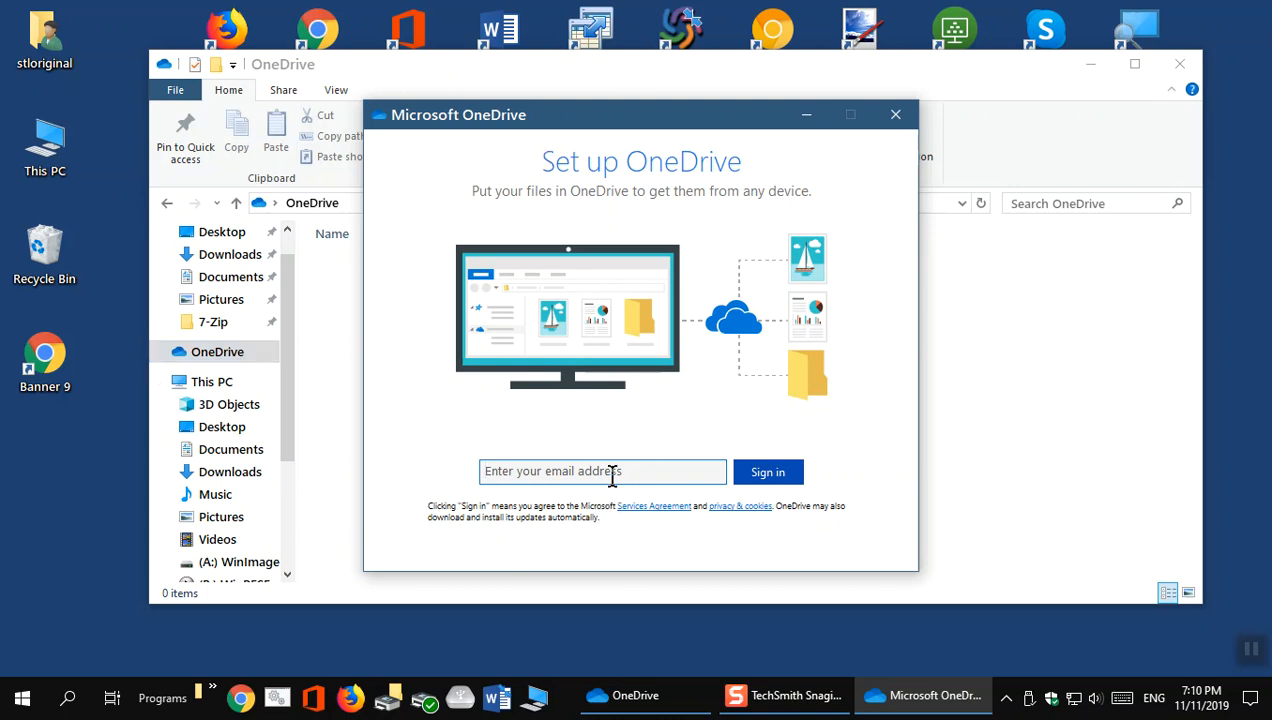
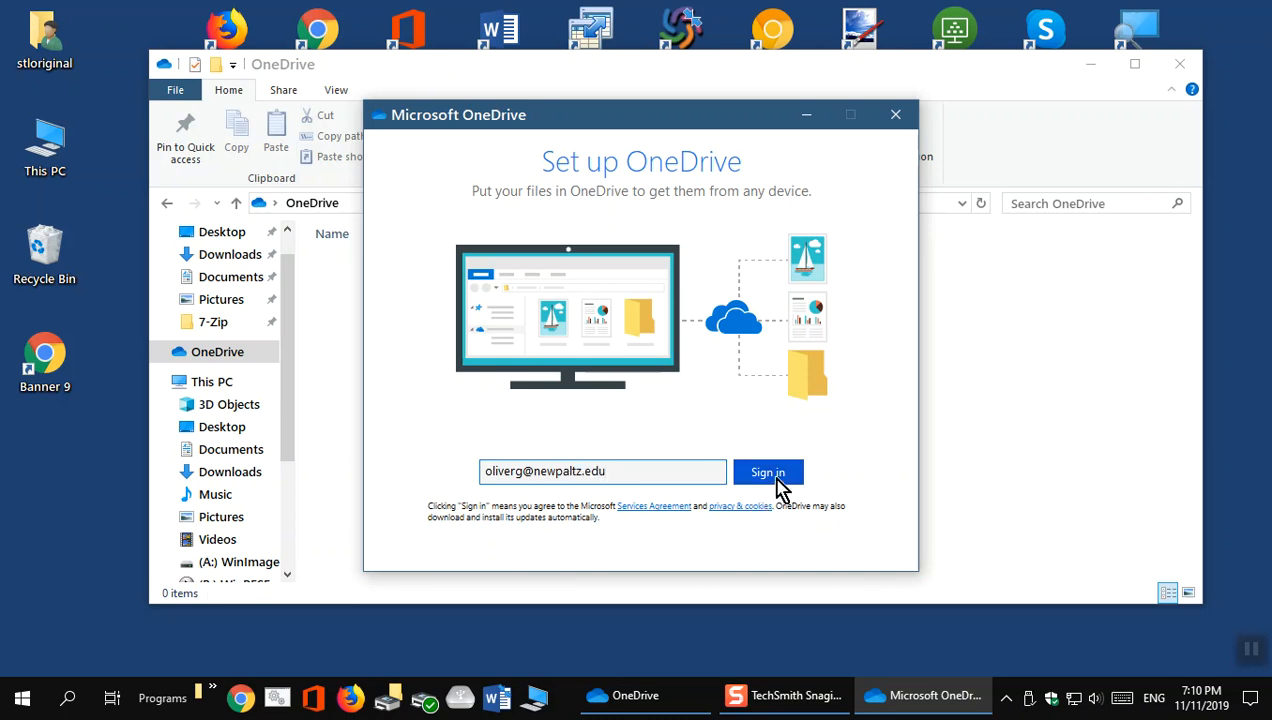
left_click(768, 471)
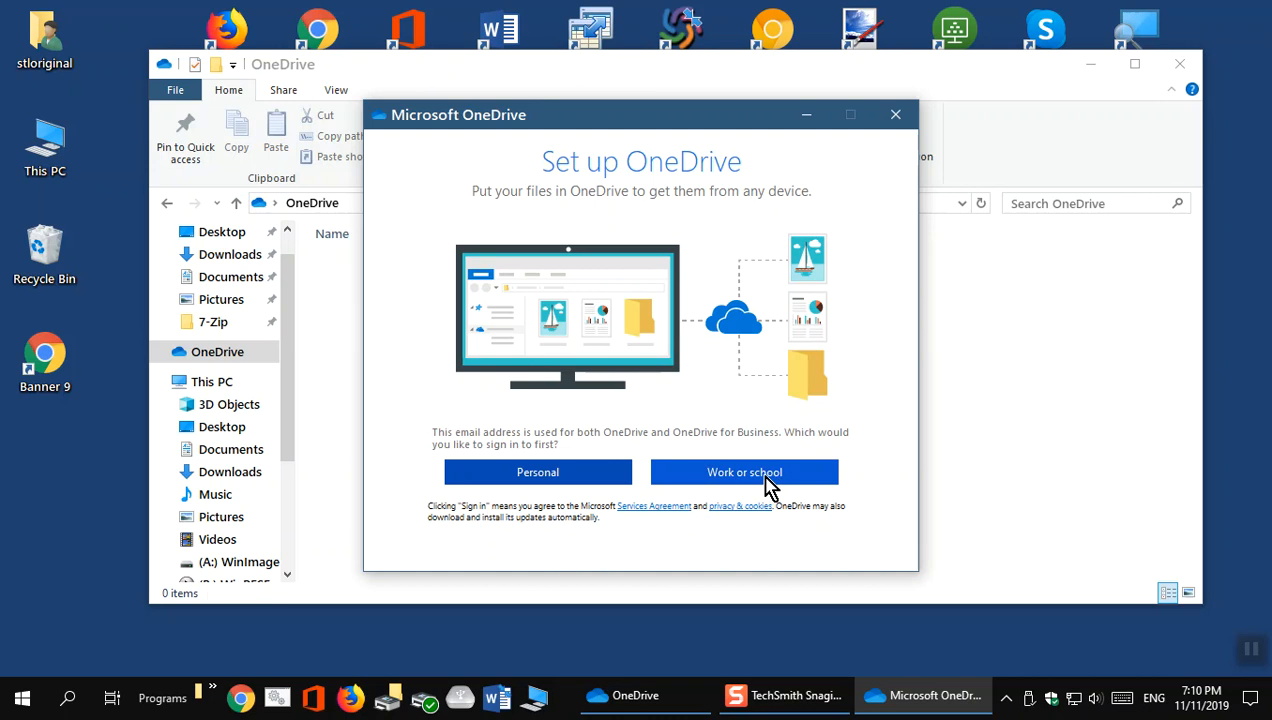
- Choose Work or school to reach the SUNY New Paltz login page with its username box
left_click(744, 472)
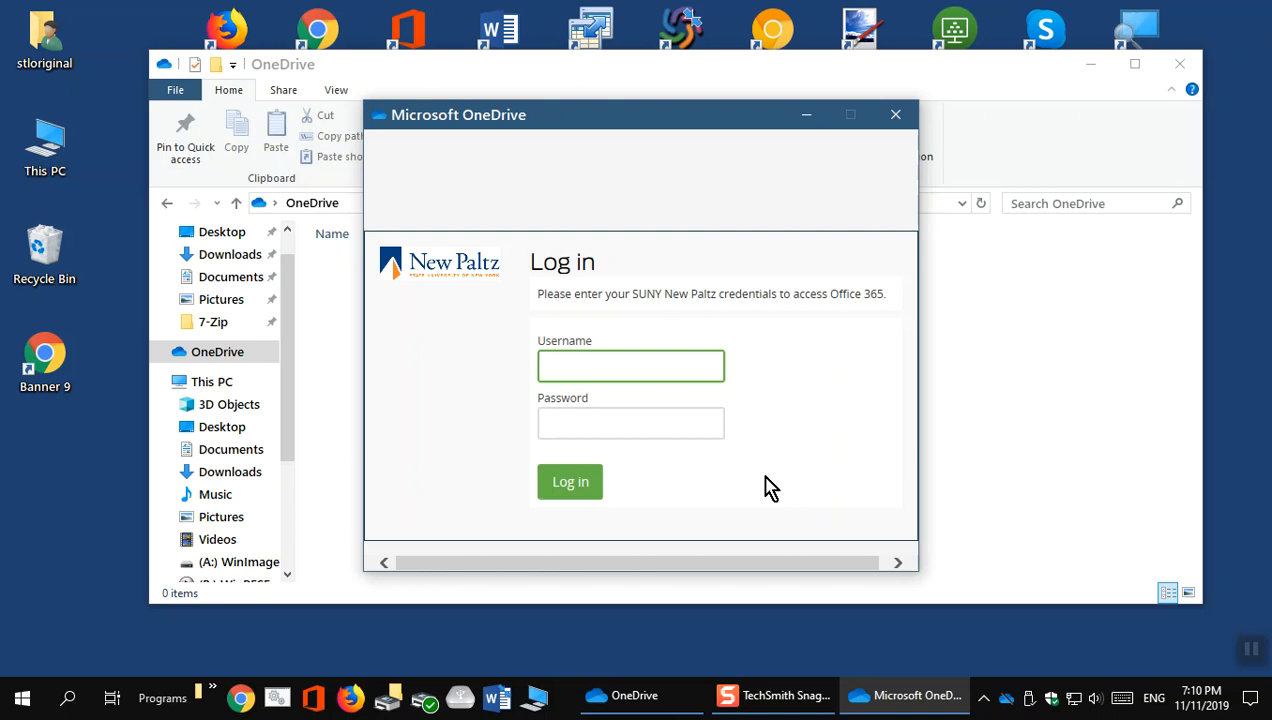
left_click(630, 365)
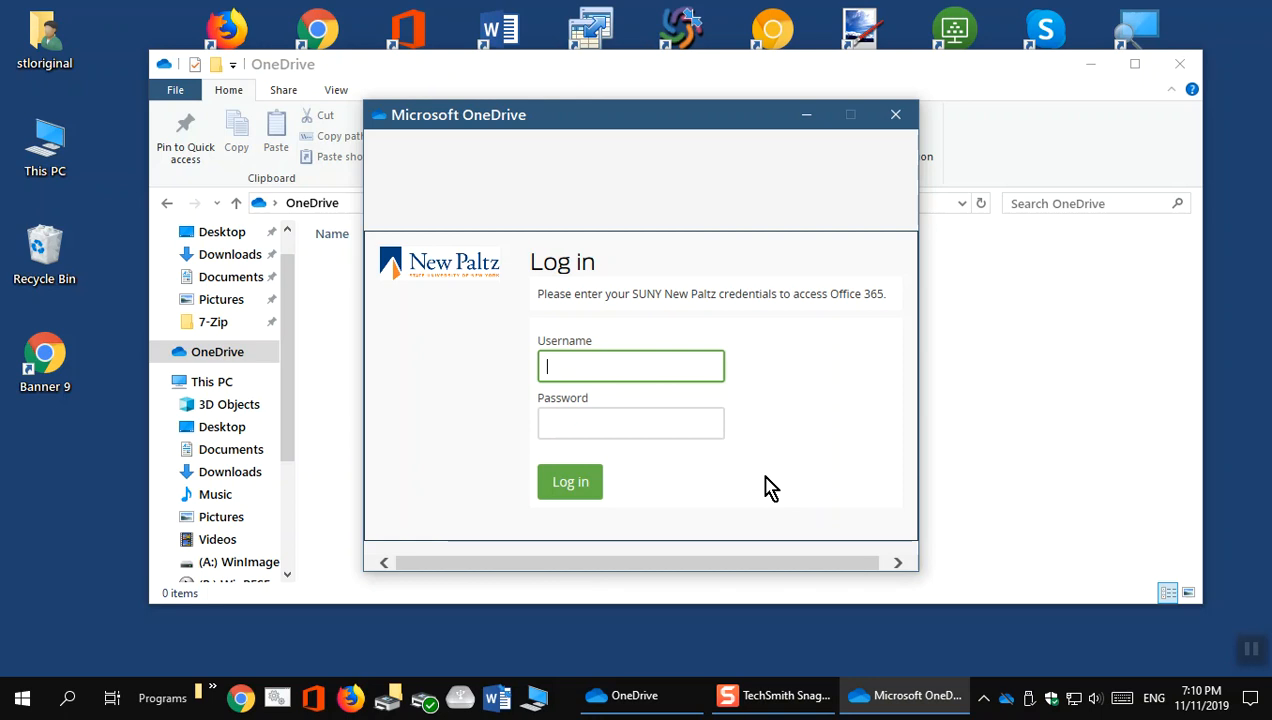
mouse_move(938, 122)
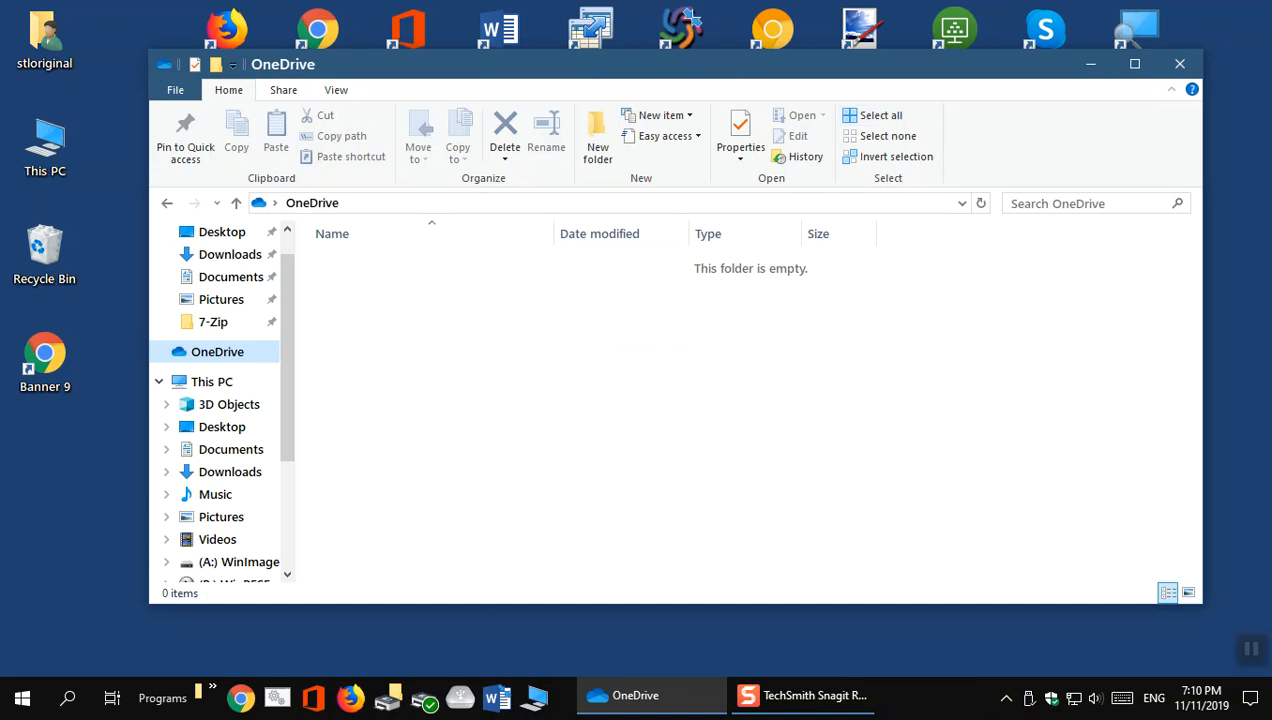
mouse_move(333, 345)
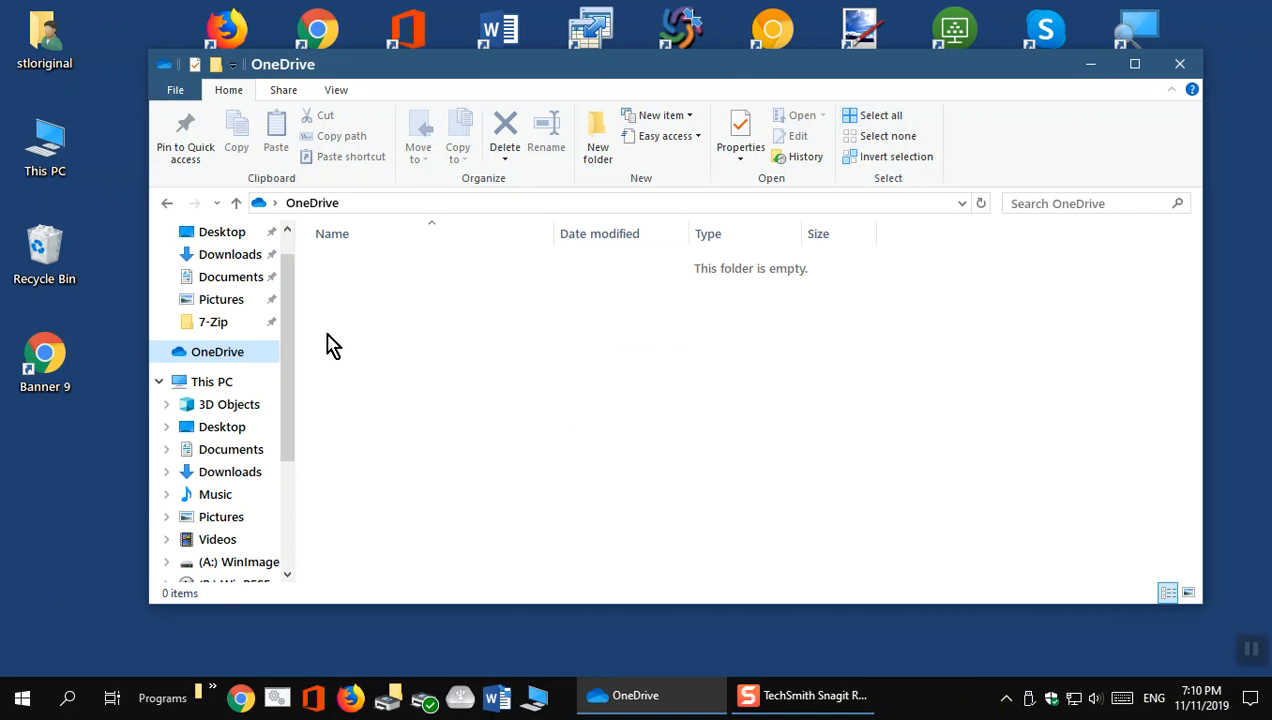
mouse_move(338, 345)
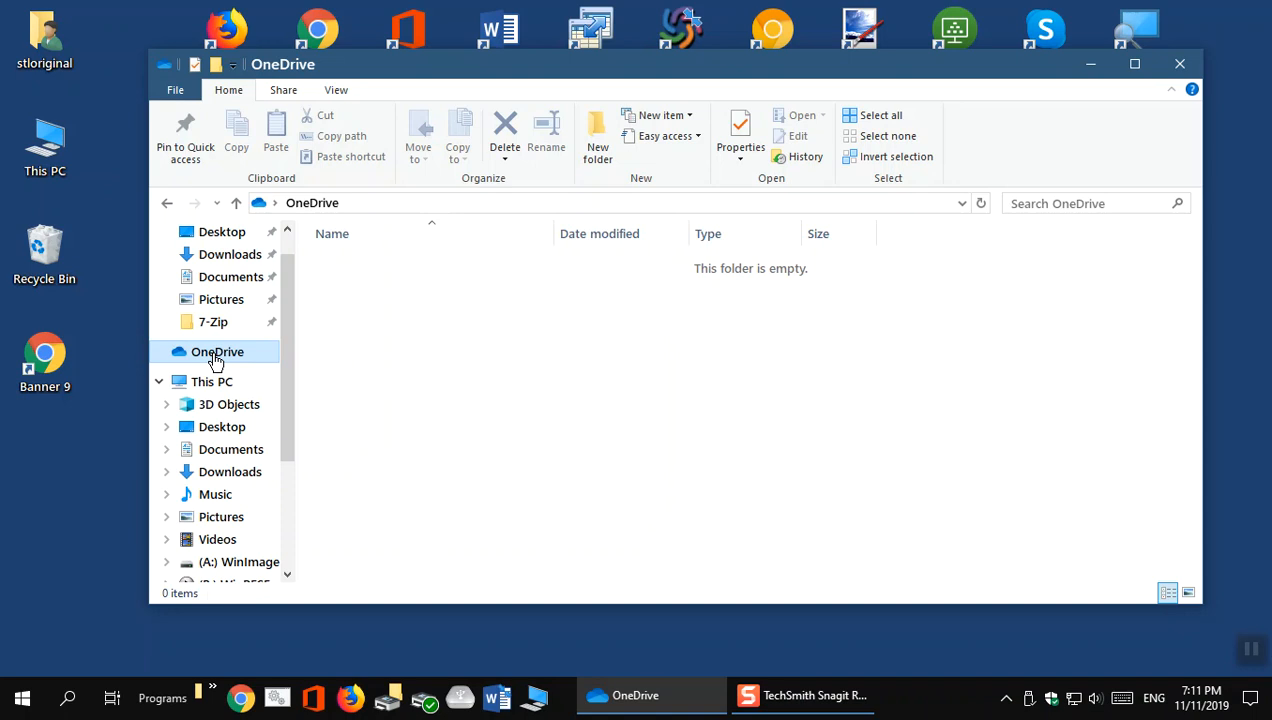
mouse_move(1180, 64)
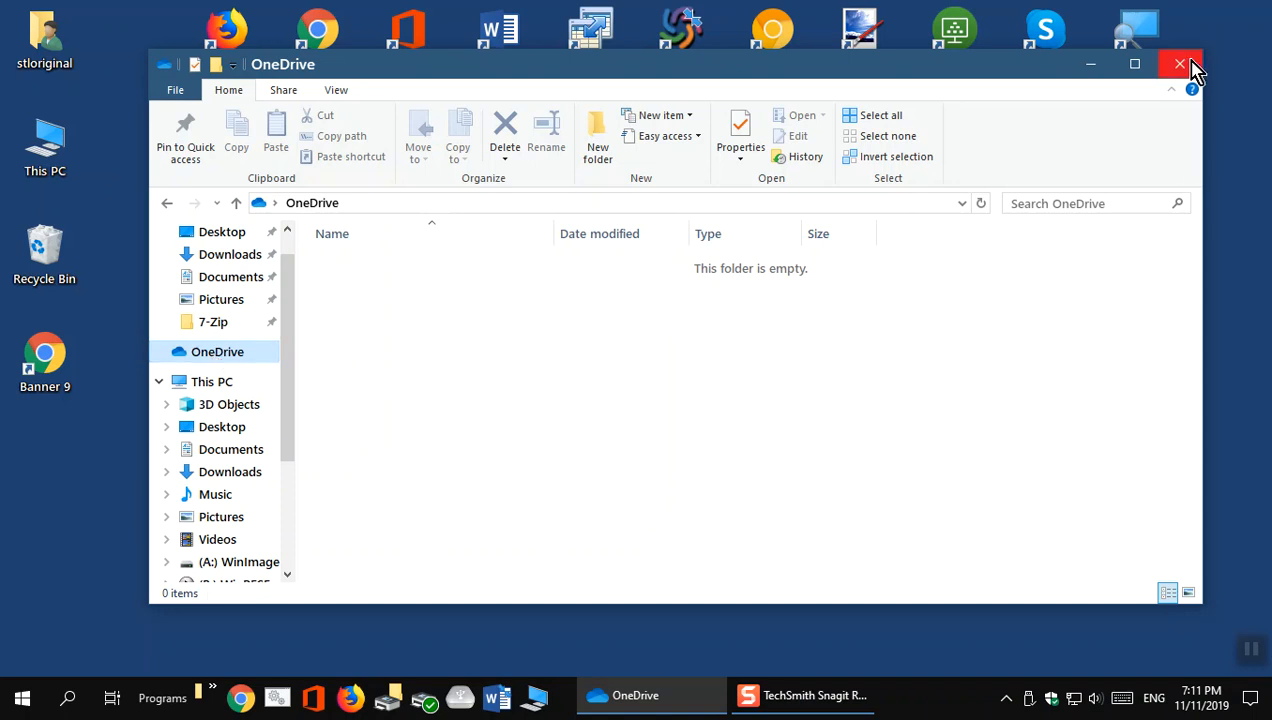
- Close the empty OneDrive folder window, leaving the desktop visible
left_click(1179, 64)
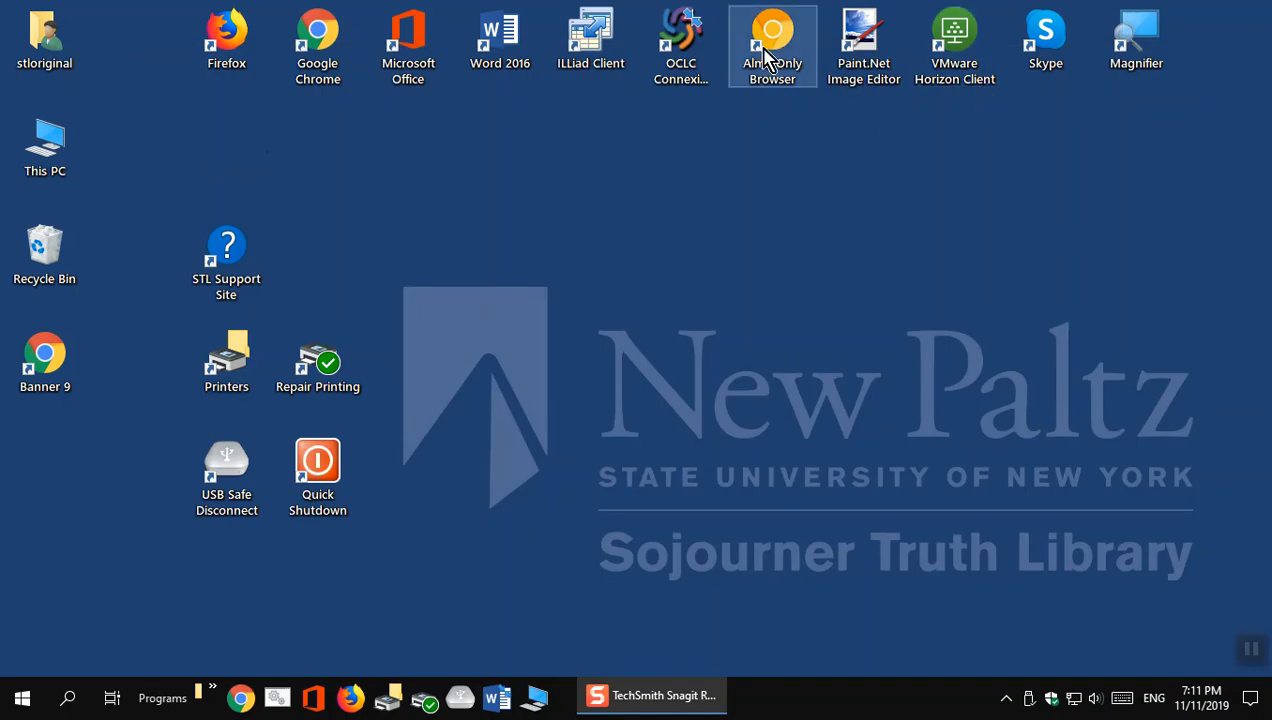
mouse_move(772, 45)
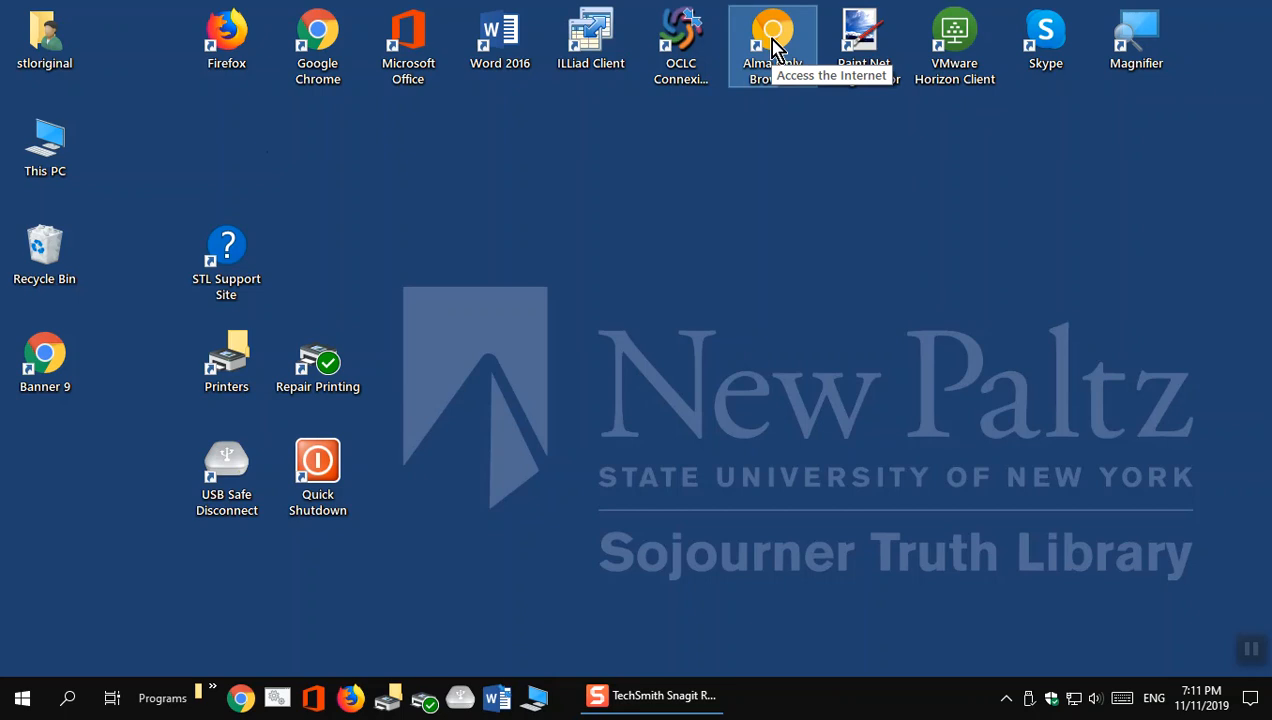
mouse_move(772, 47)
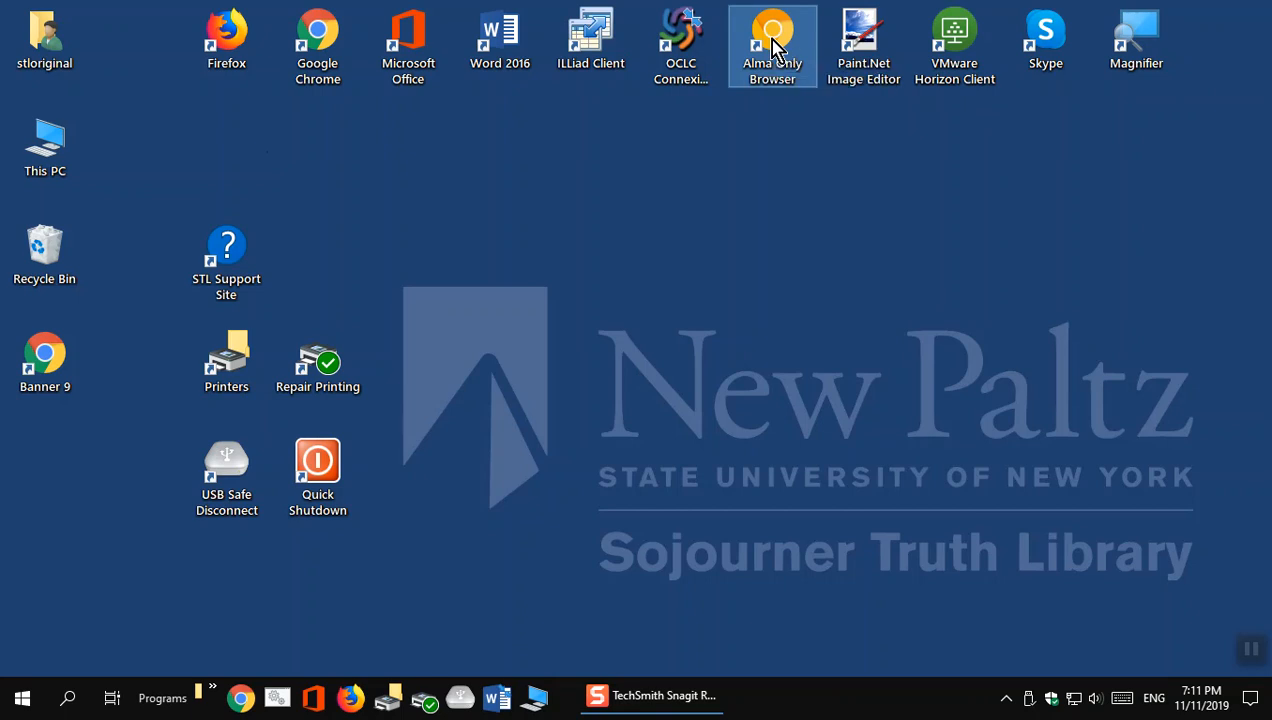
- Launch the Alma Only Browser shortcut to the New Paltz CAS login page
double_click(772, 45)
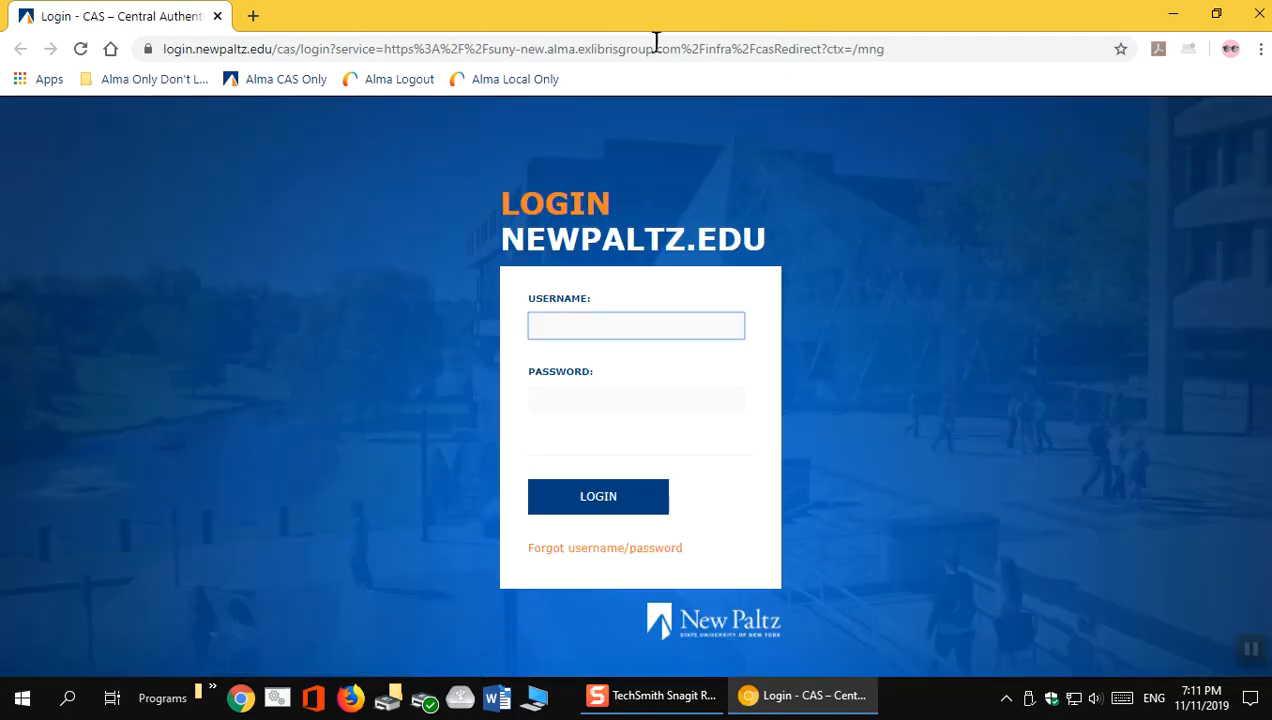
mouse_move(514, 79)
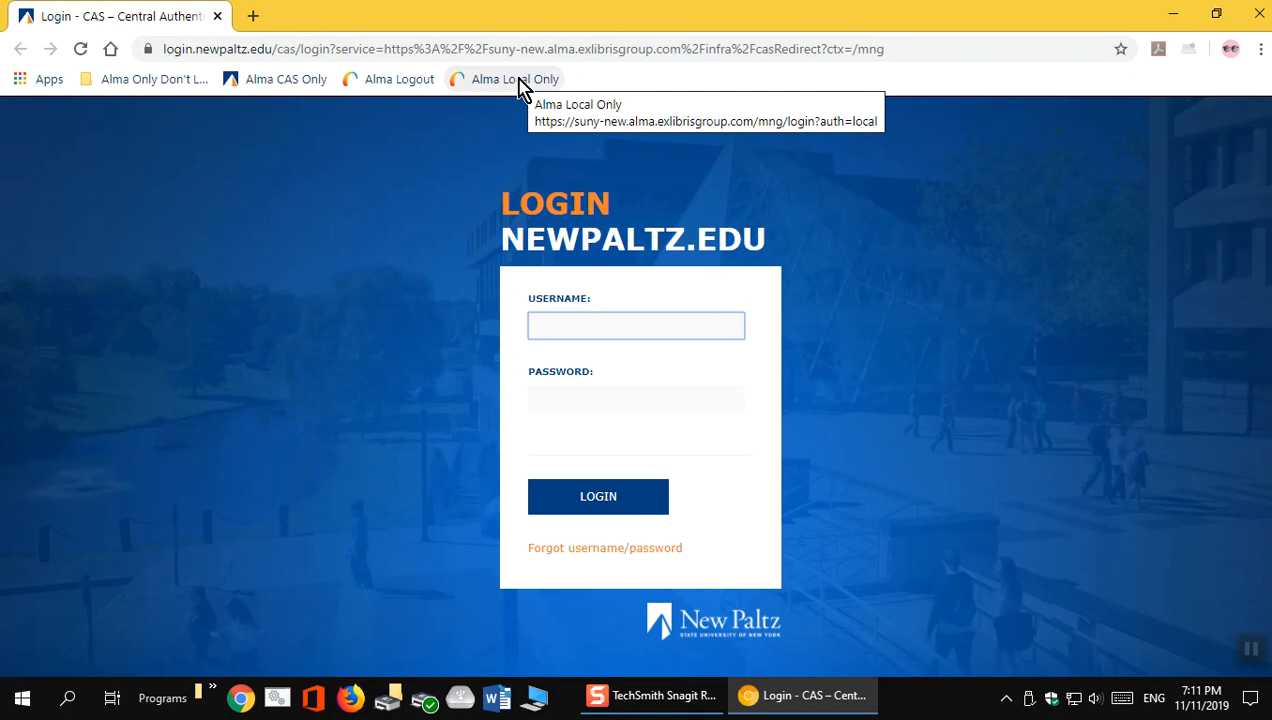
- Visit the Alma local-only and CAS login pages in the Alma-only browser
left_click(514, 79)
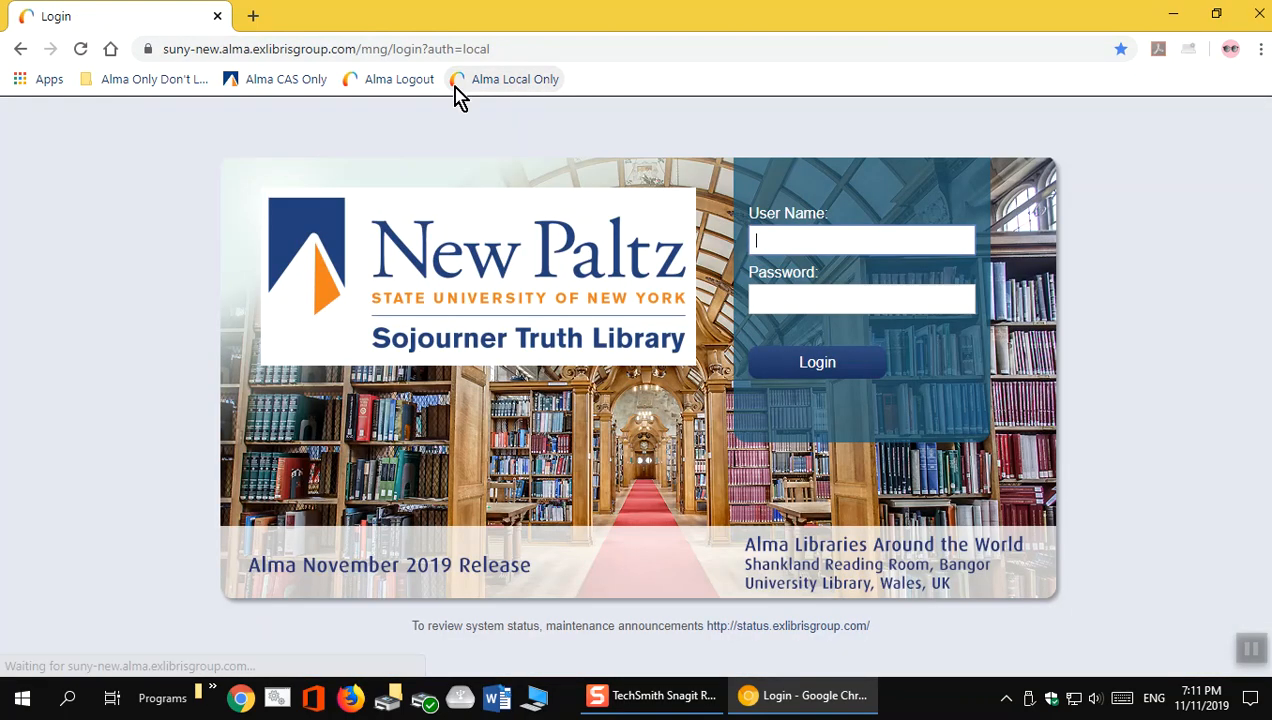
left_click(273, 79)
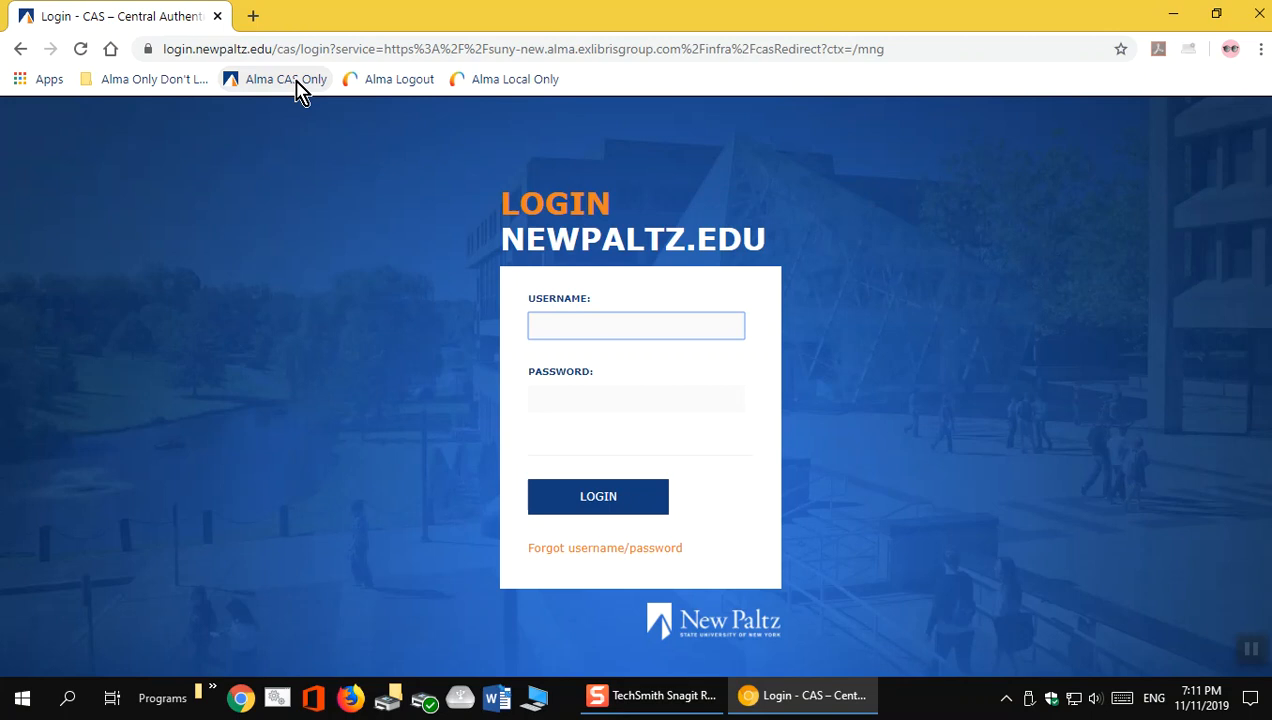
left_click(636, 325)
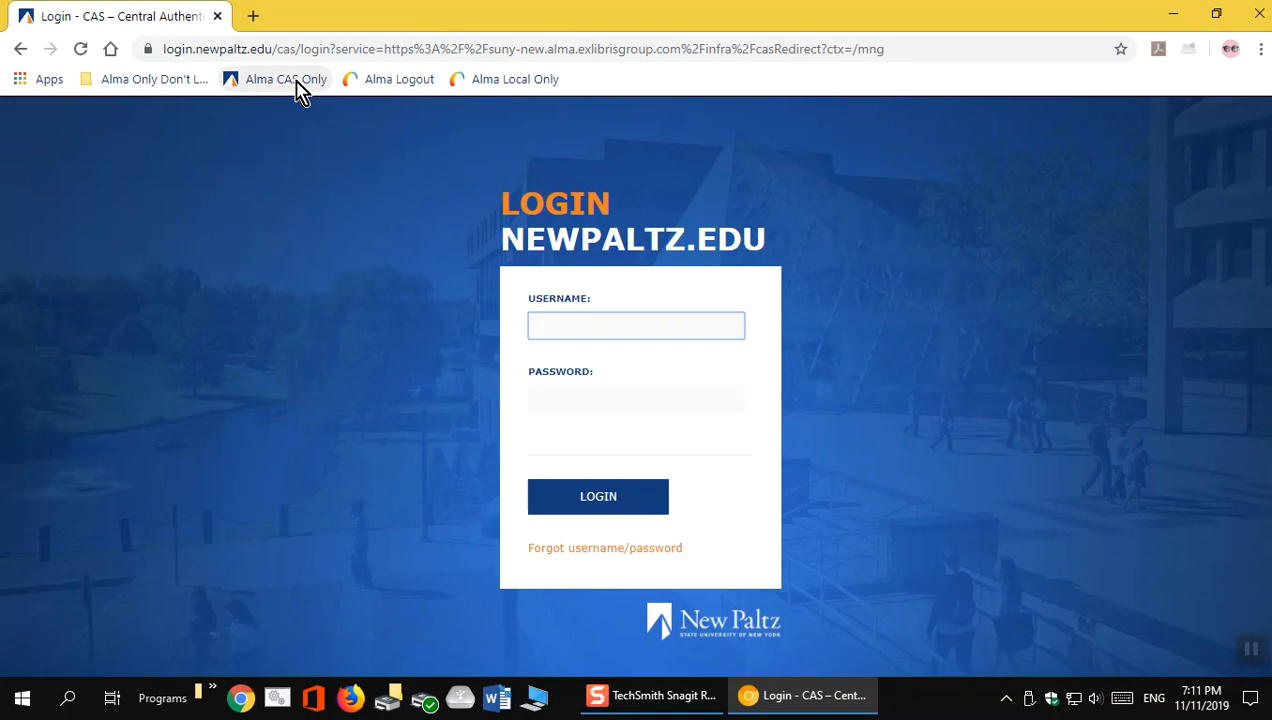
left_click(636, 325)
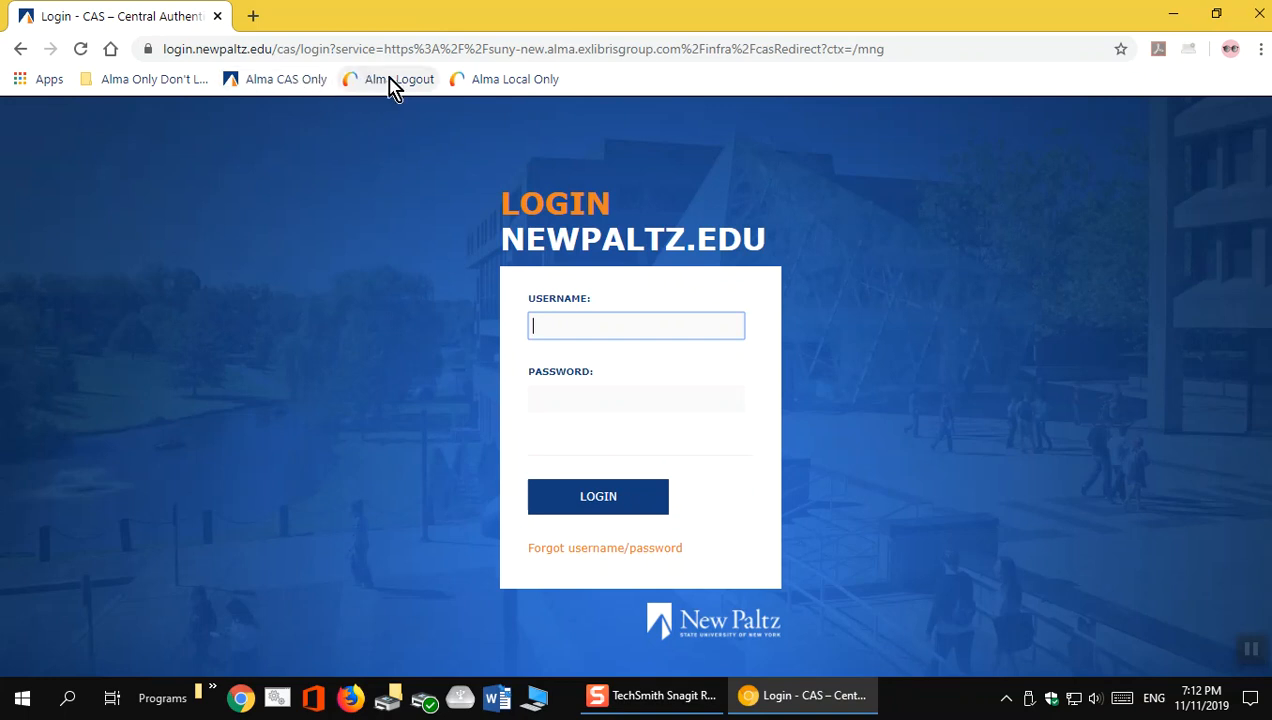
mouse_move(155, 79)
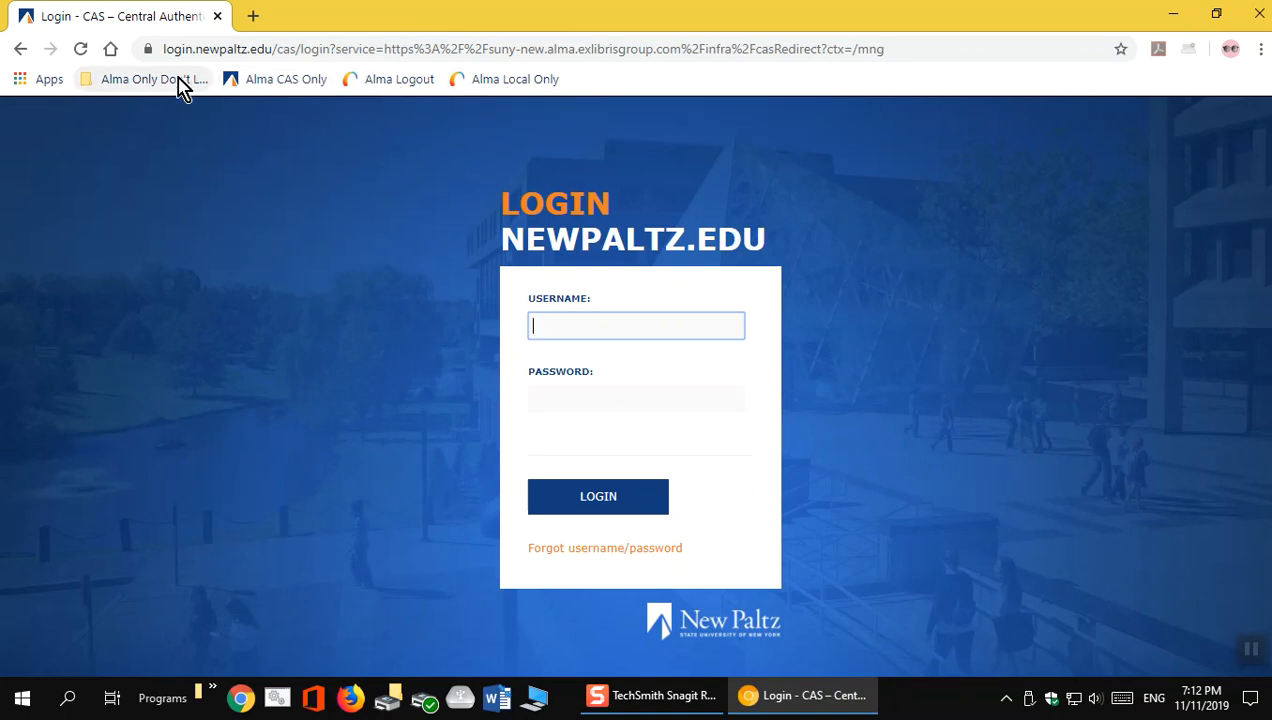
- Log out of Alma, relaunch the Alma Only Browser and view its Not signed in profile panel
left_click(398, 79)
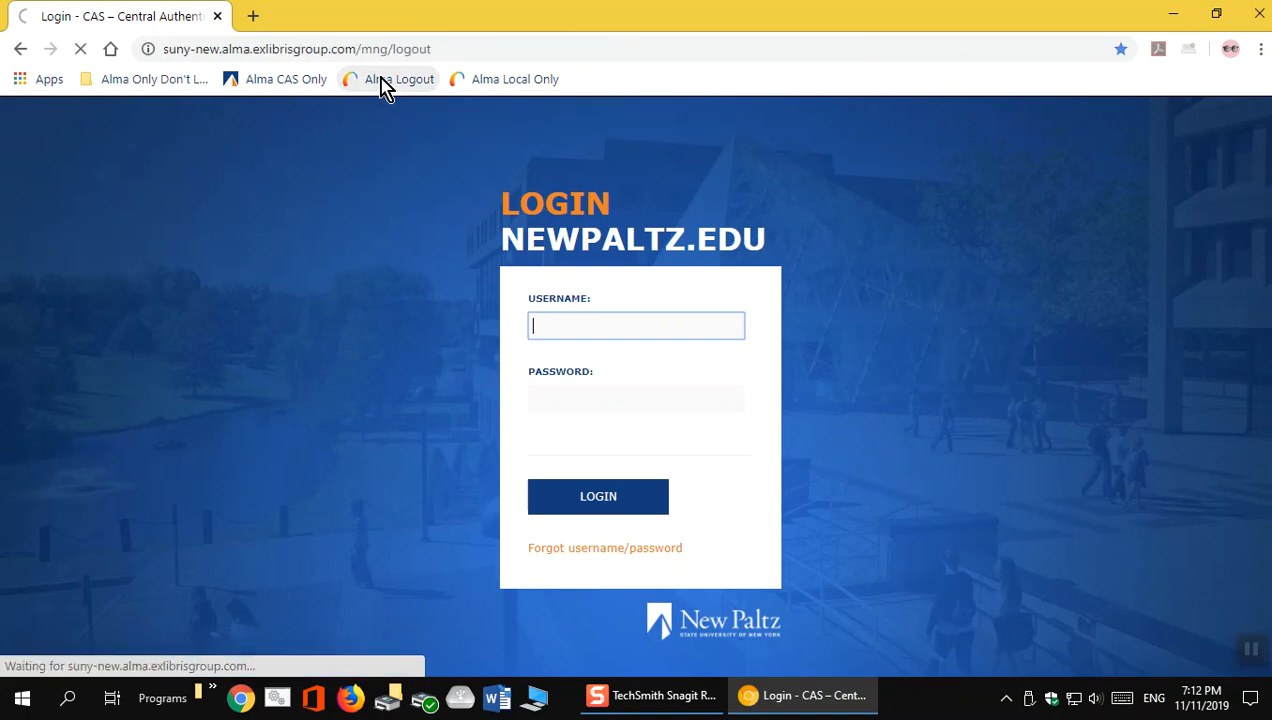
left_click(398, 79)
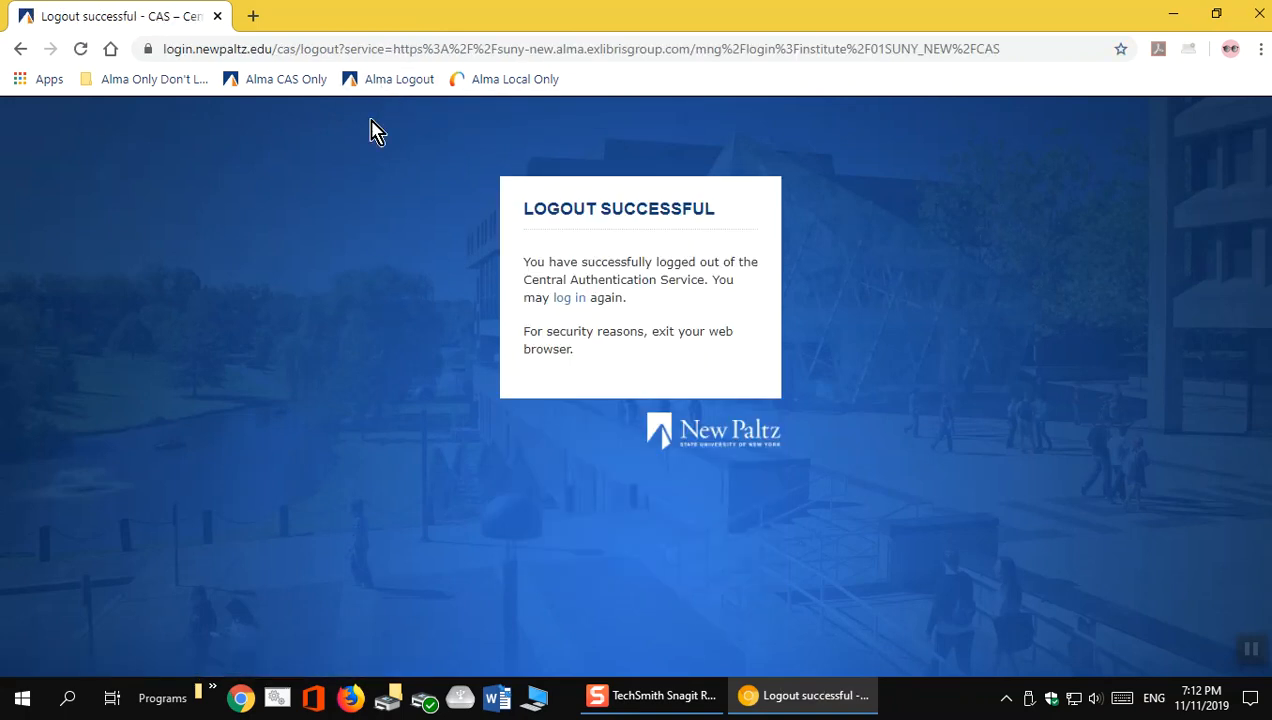
mouse_move(287, 90)
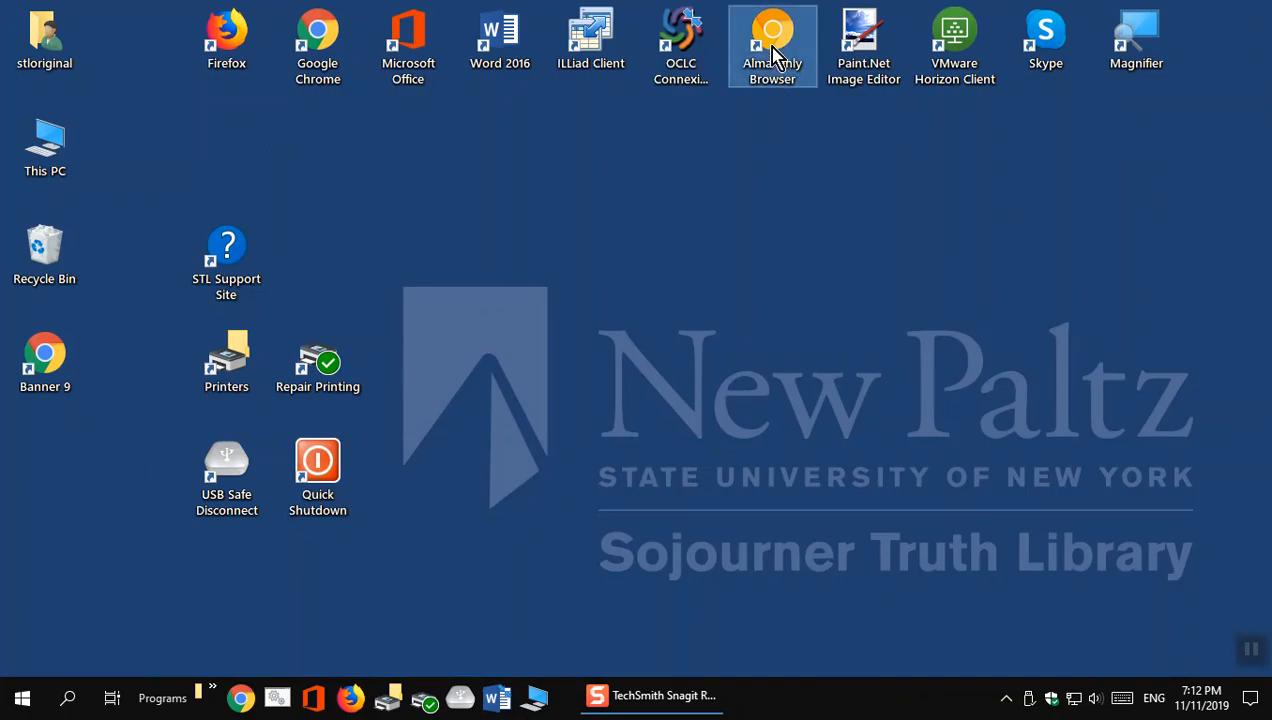
double_click(772, 45)
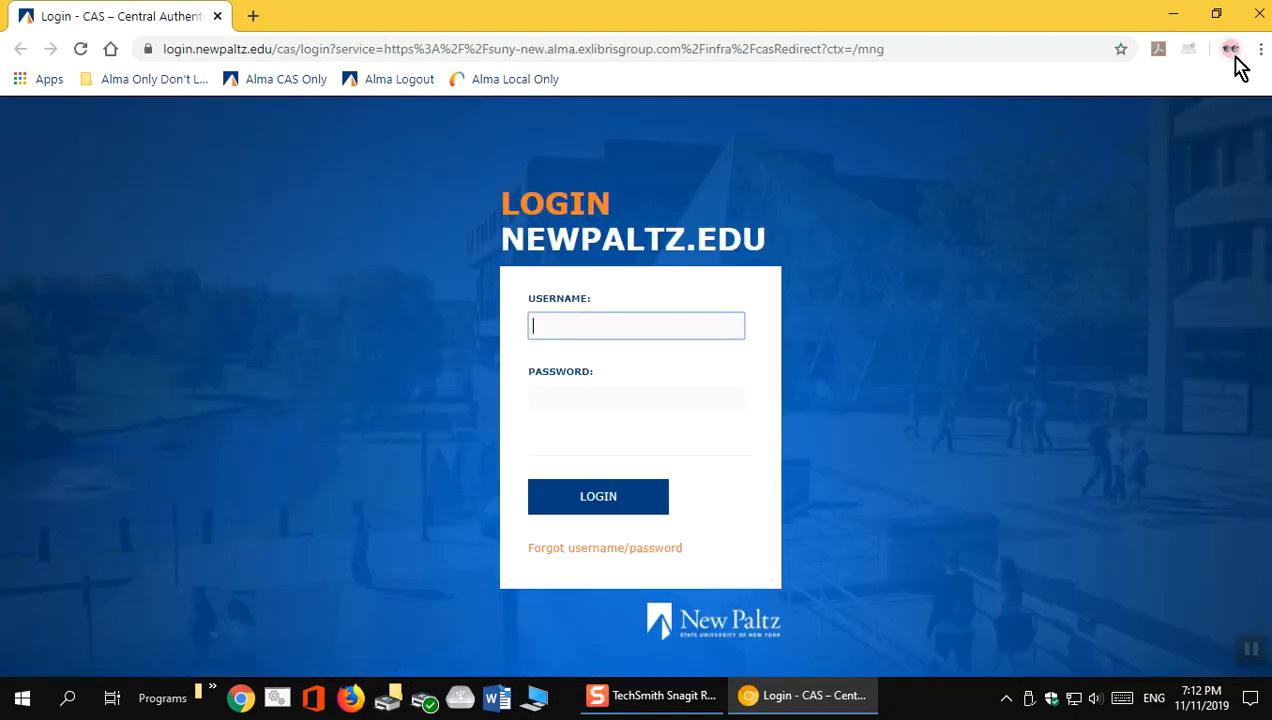
left_click(1231, 48)
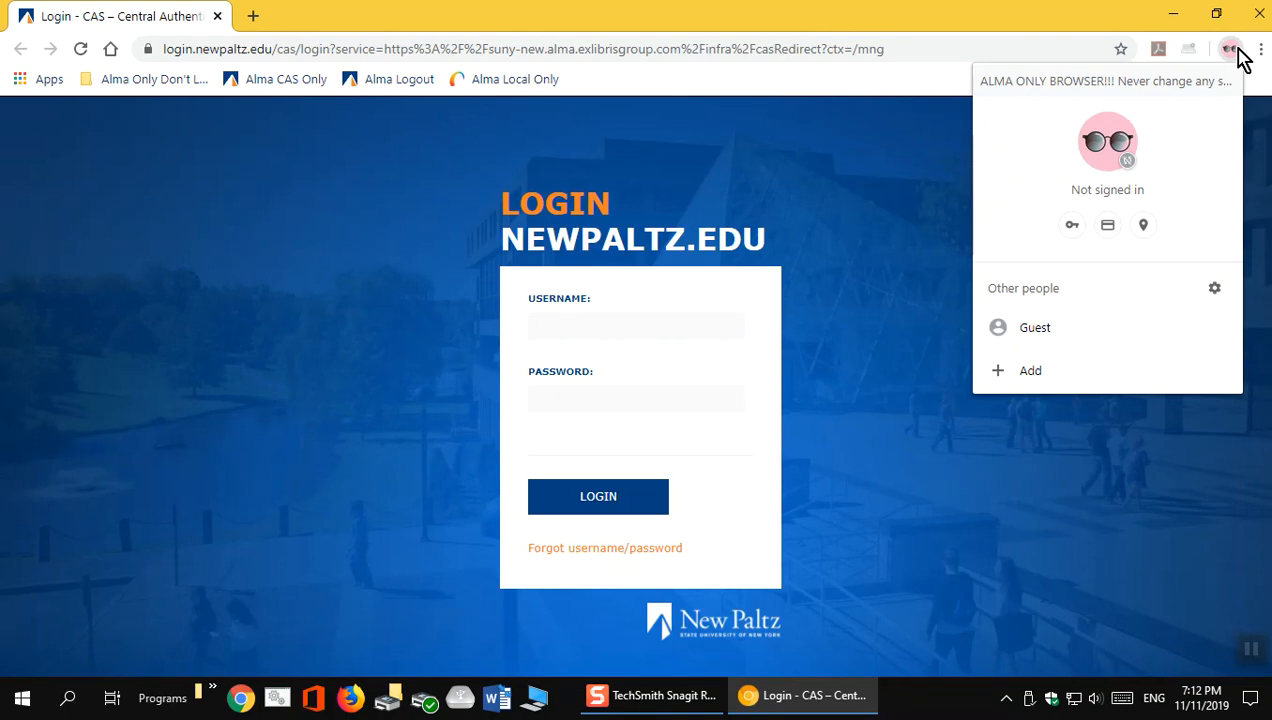
mouse_move(1218, 165)
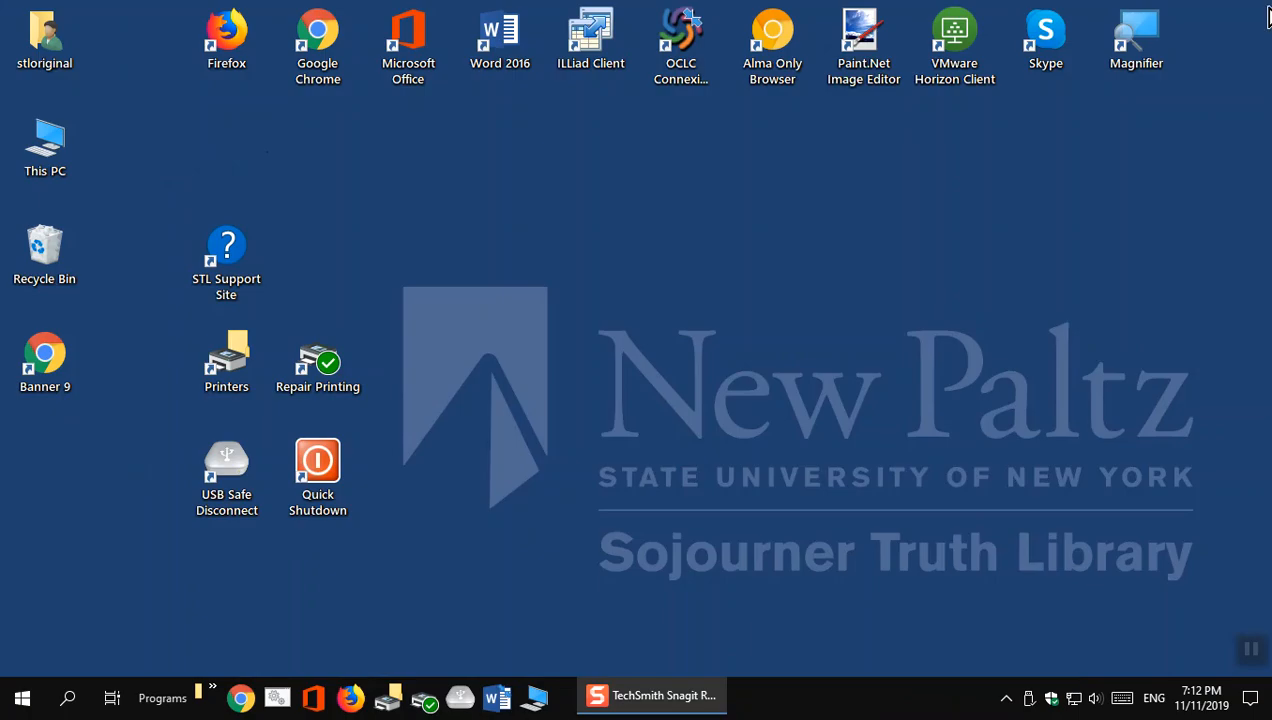
mouse_move(930, 282)
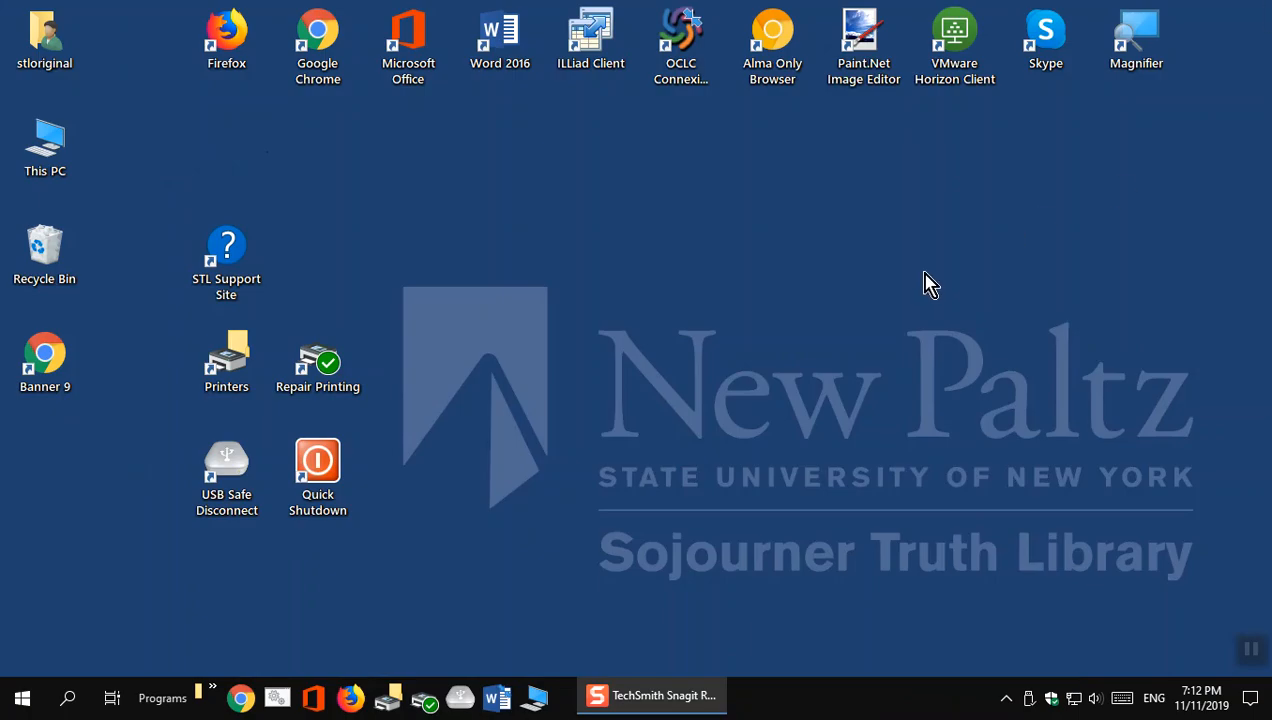
mouse_move(950, 388)
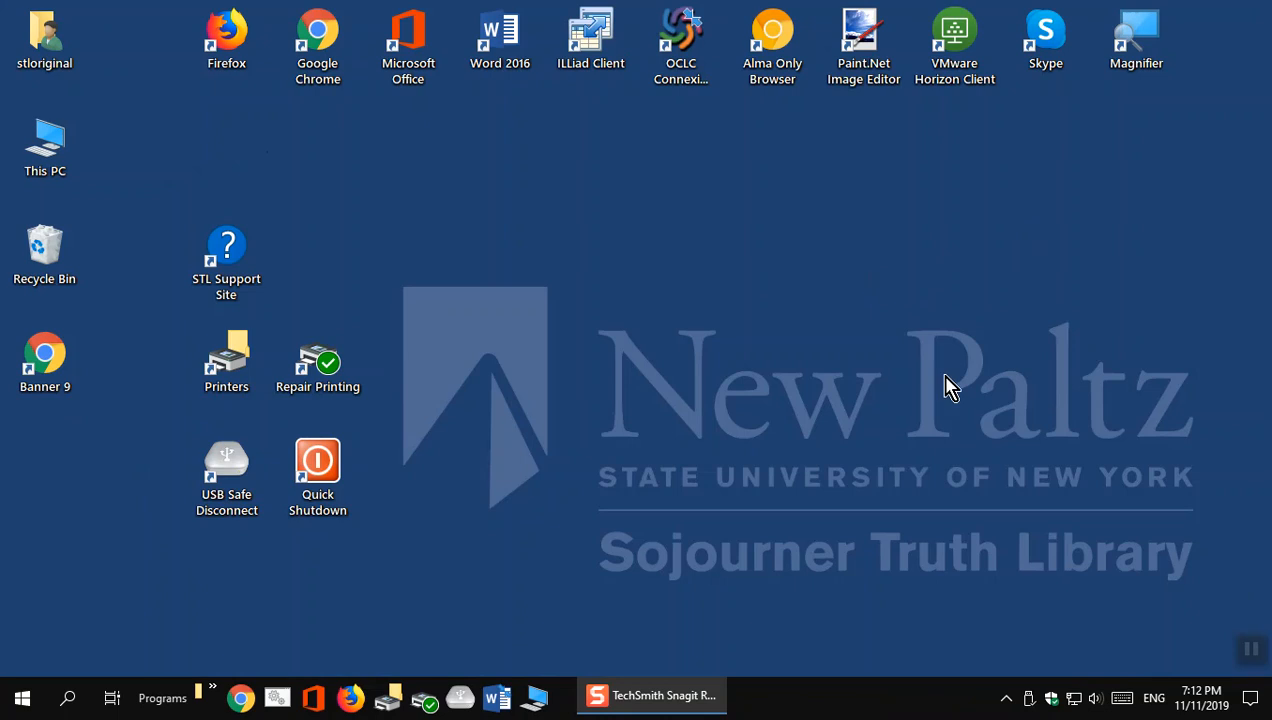
mouse_move(698, 152)
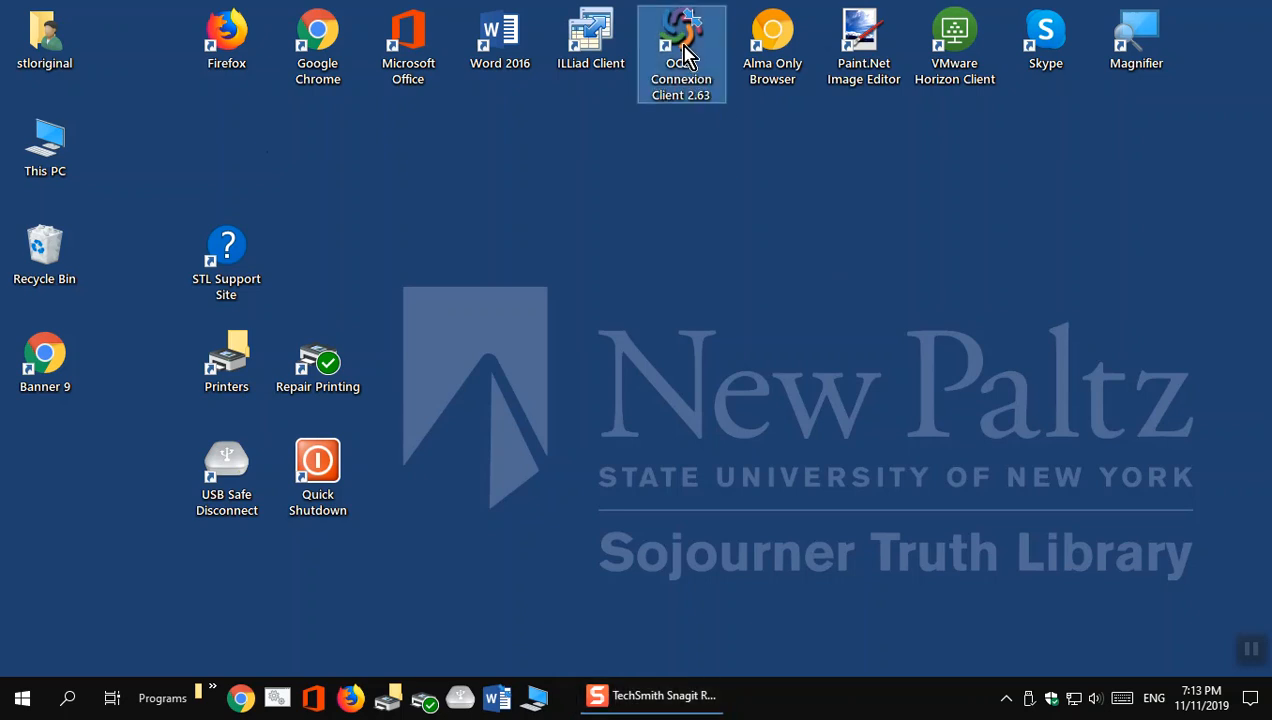
- Launch OCLC Connexion, allow it through User Account Control, then close it
double_click(681, 45)
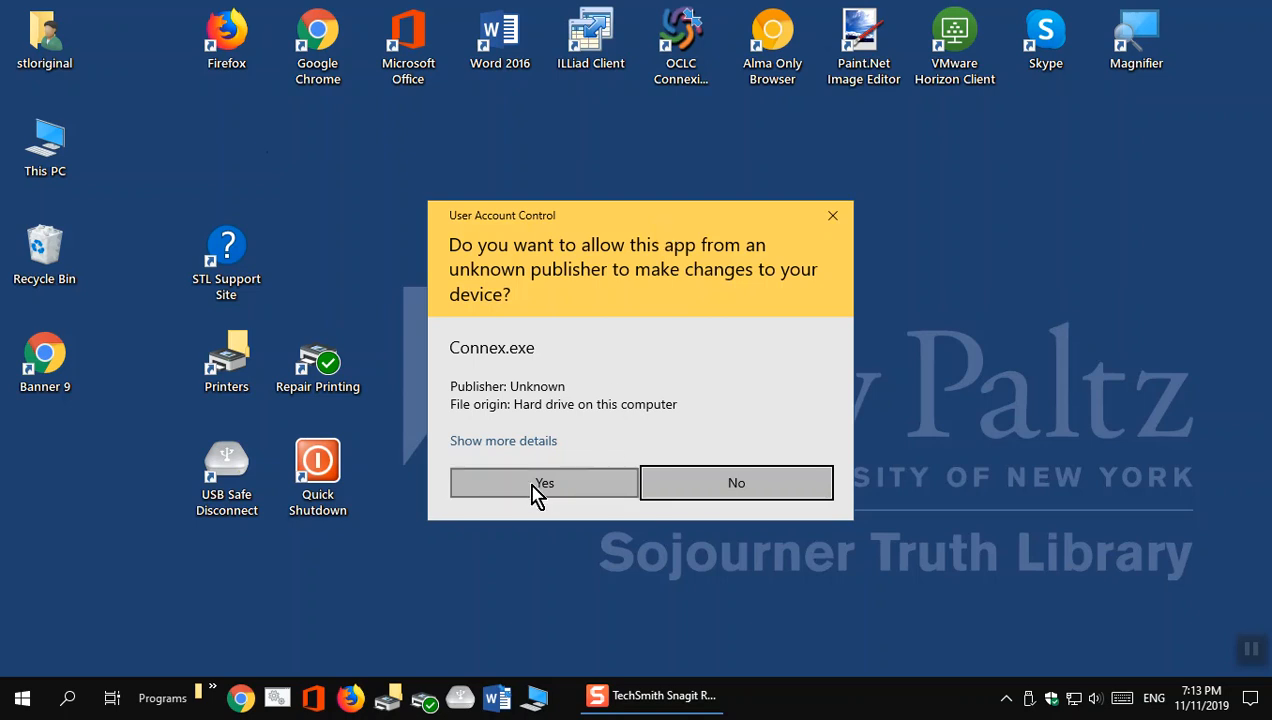
left_click(543, 483)
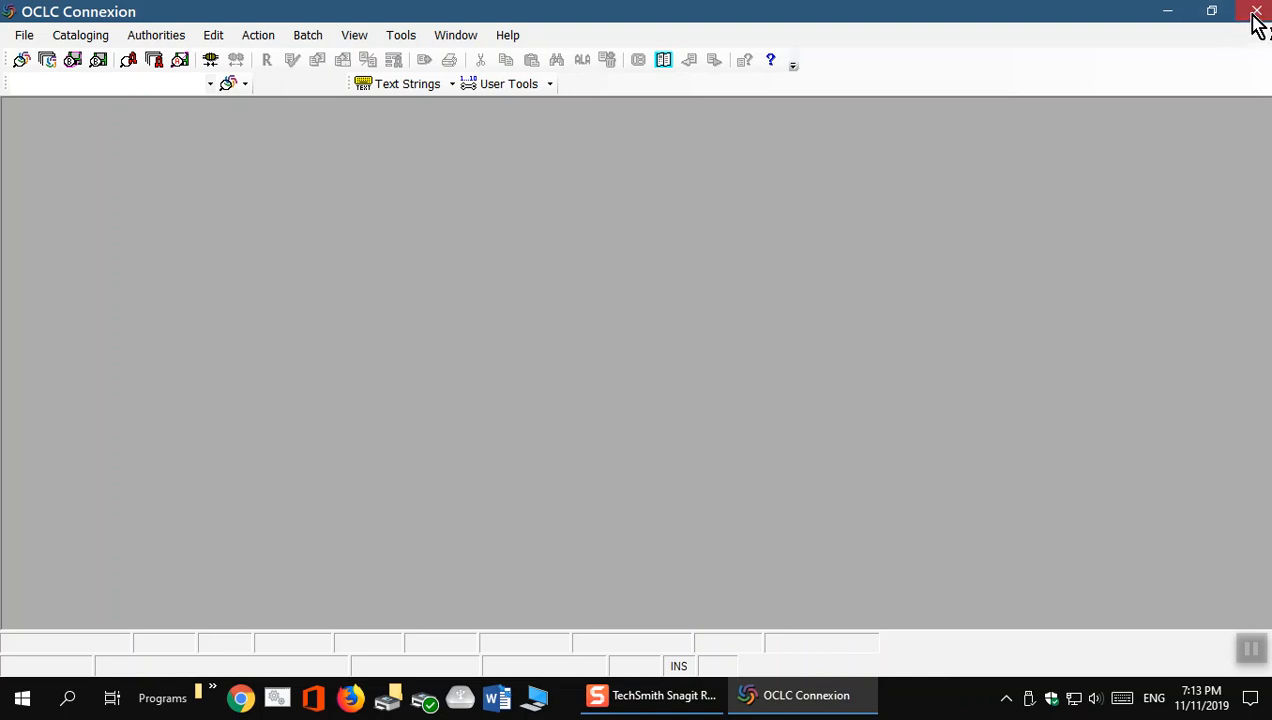
left_click(1257, 11)
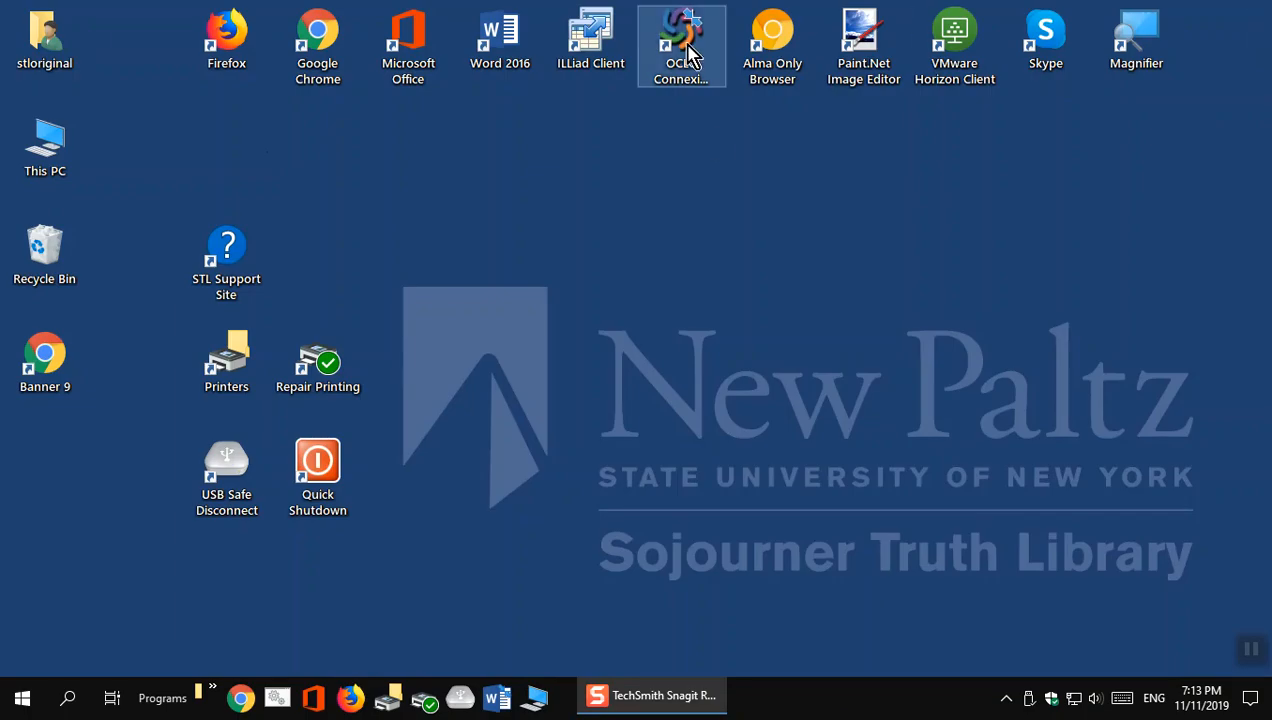
- Launch OCLC Connexion a second time and allow it to make changes
double_click(681, 45)
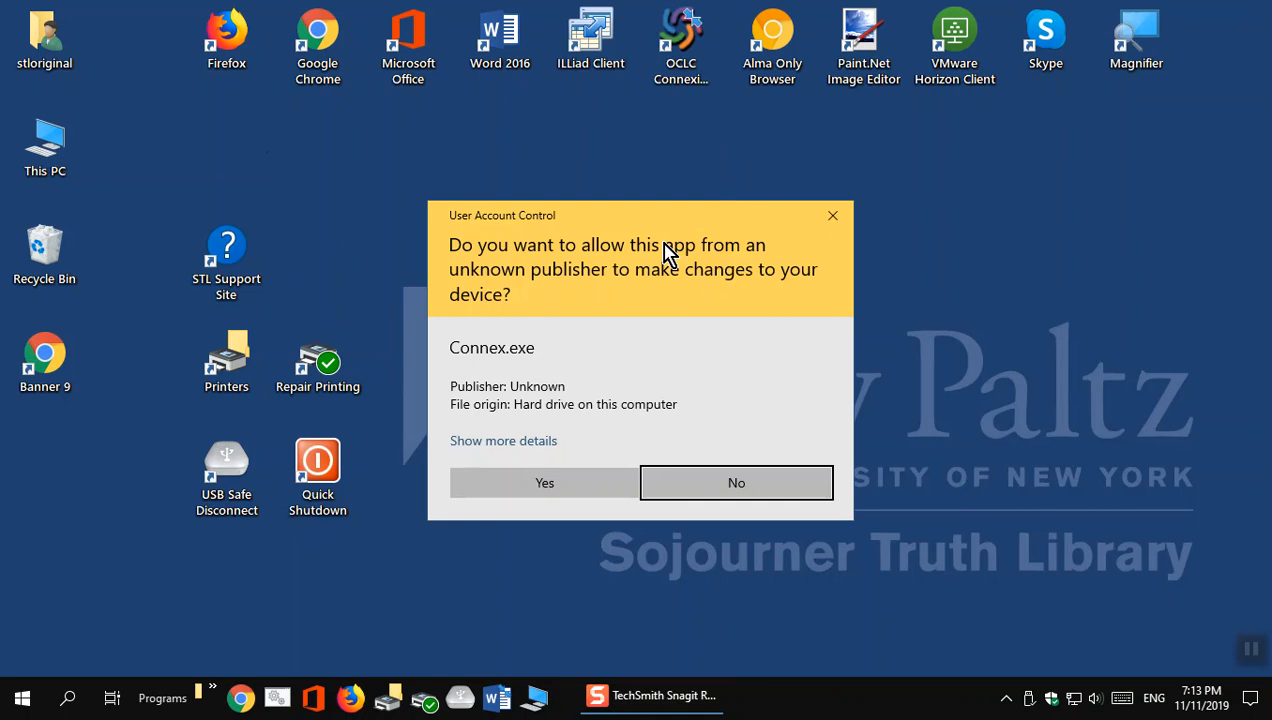
mouse_move(560, 476)
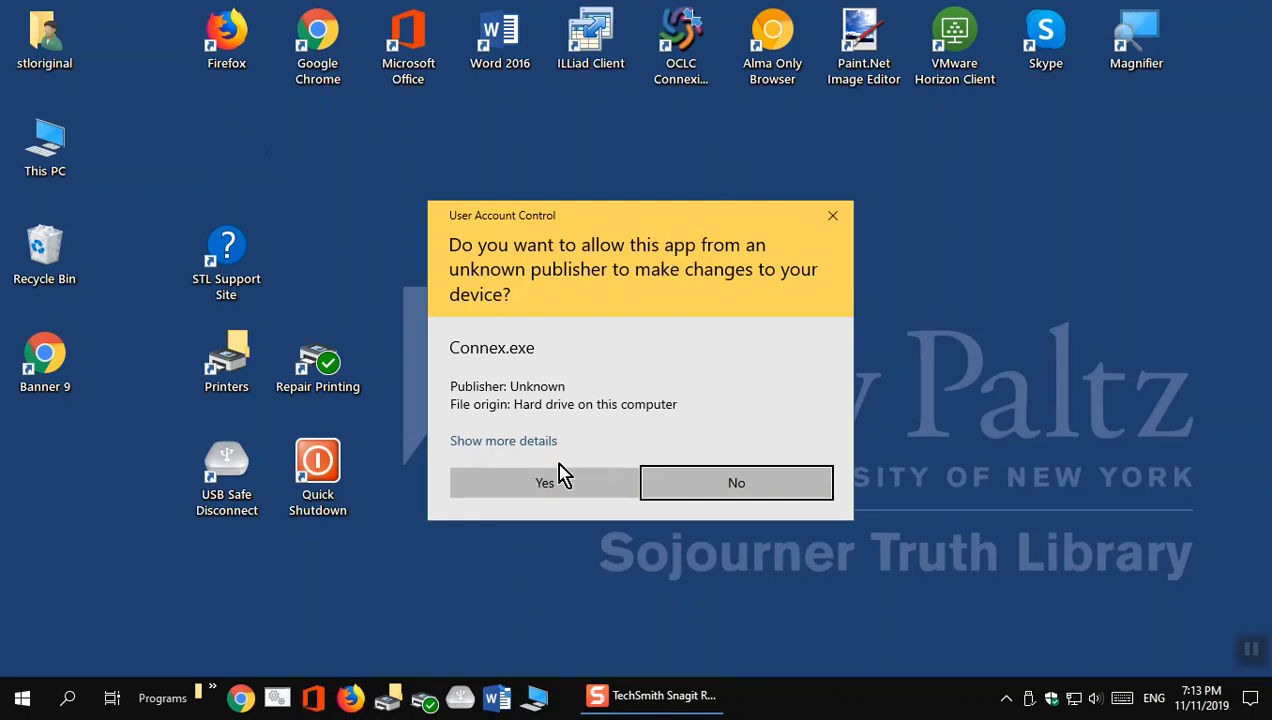
left_click(544, 482)
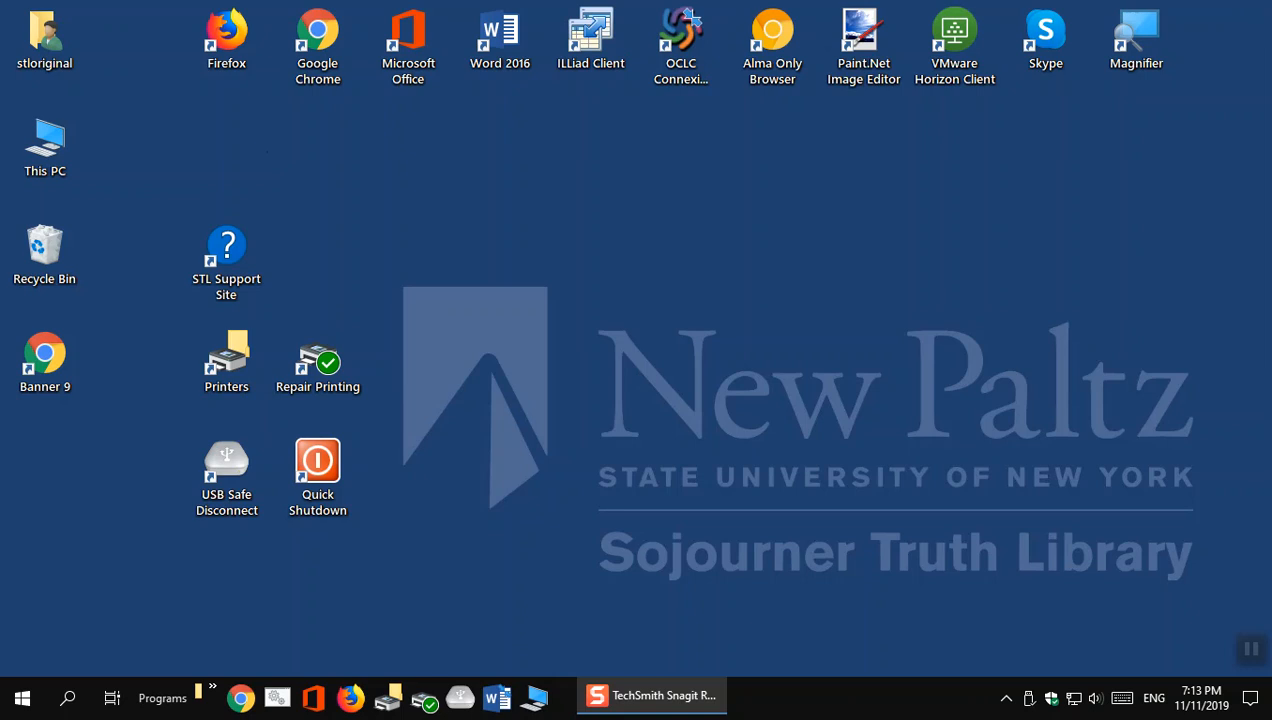
mouse_move(1268, 585)
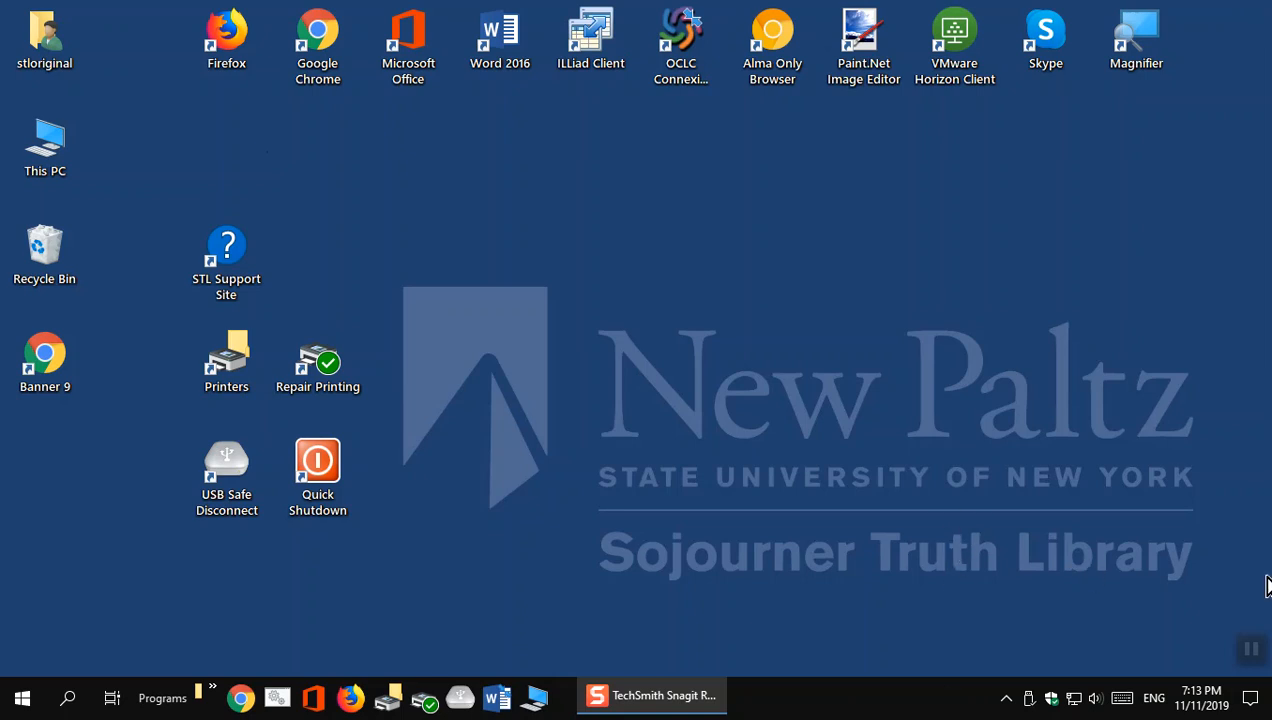
mouse_move(928, 668)
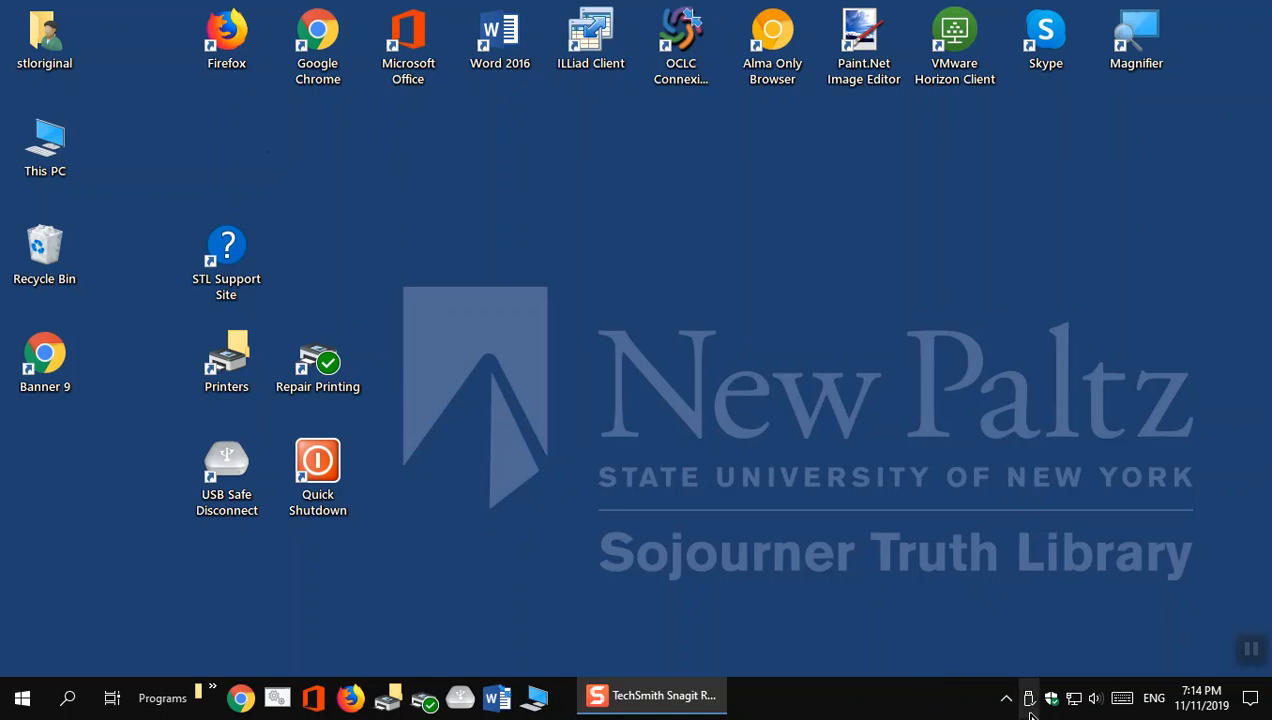
left_click(1250, 697)
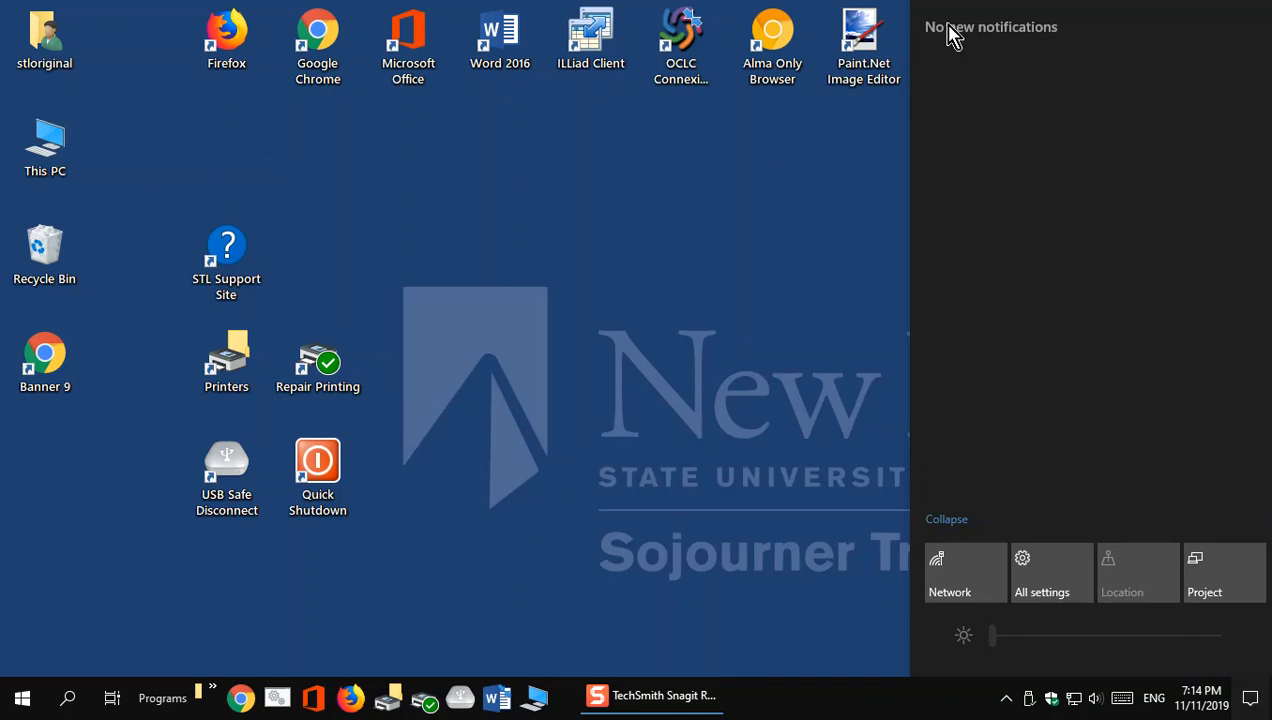
mouse_move(1096, 48)
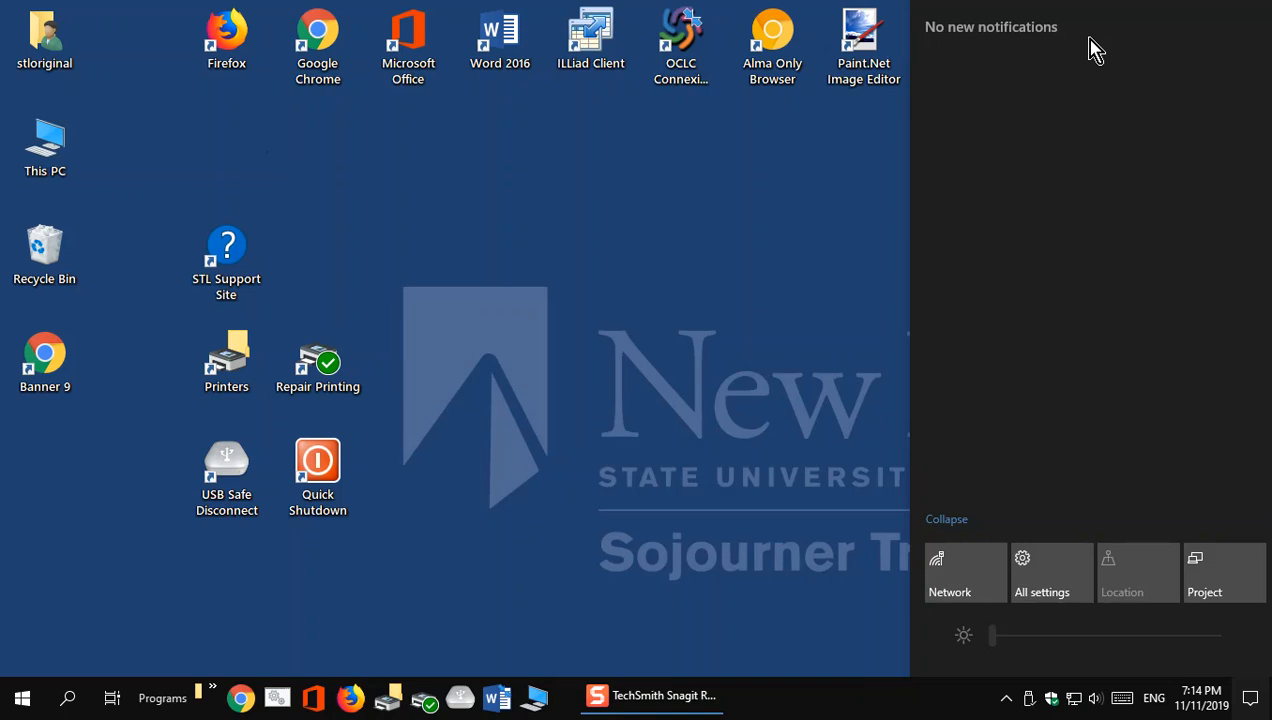
mouse_move(1033, 70)
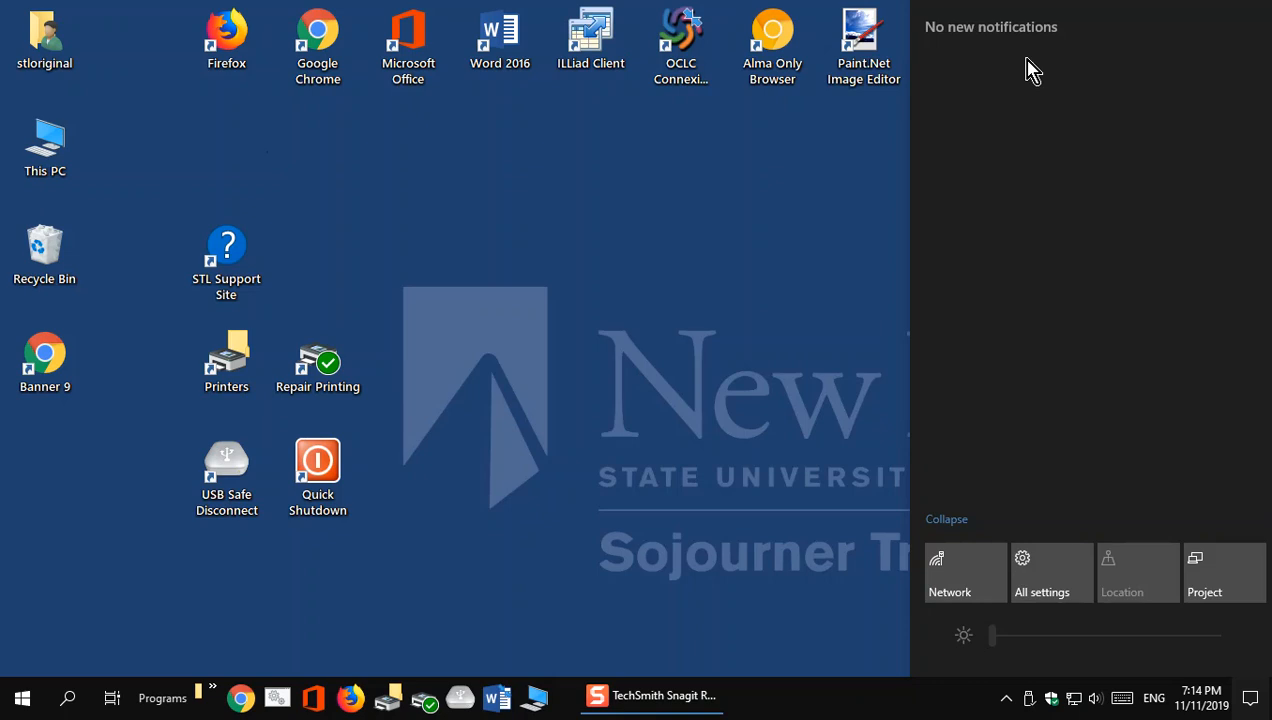
mouse_move(1044, 227)
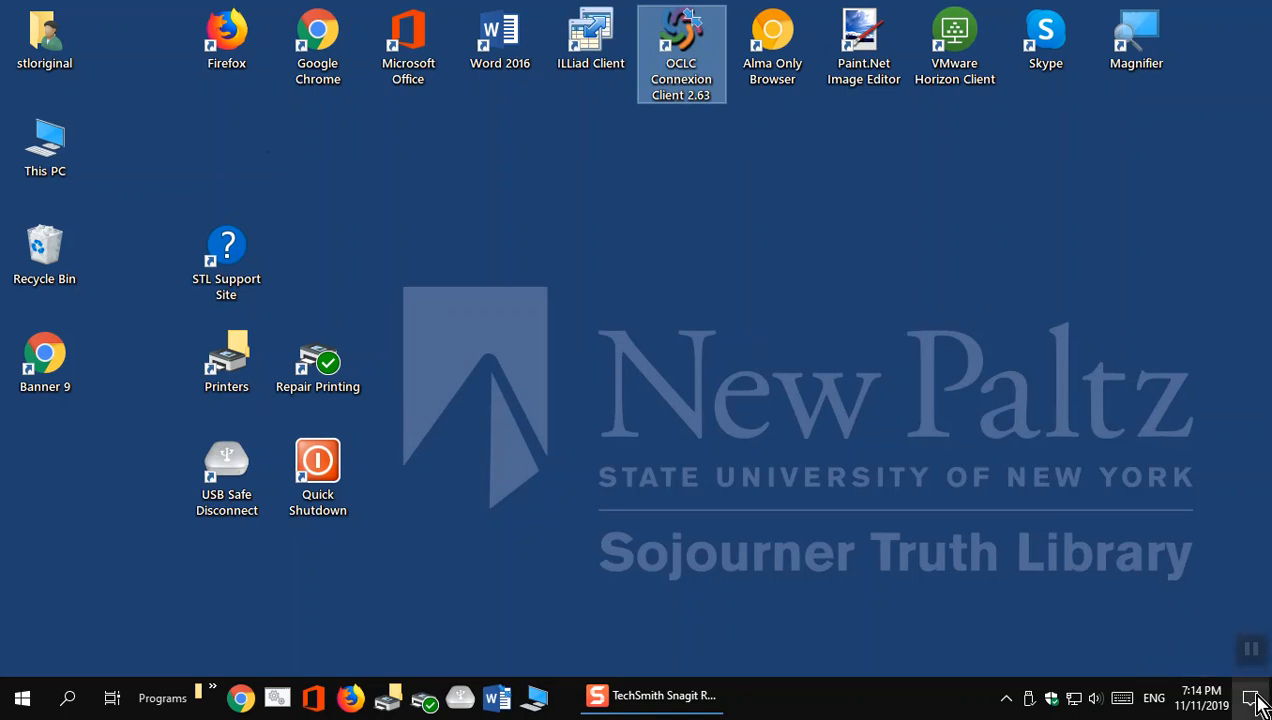
left_click(1252, 697)
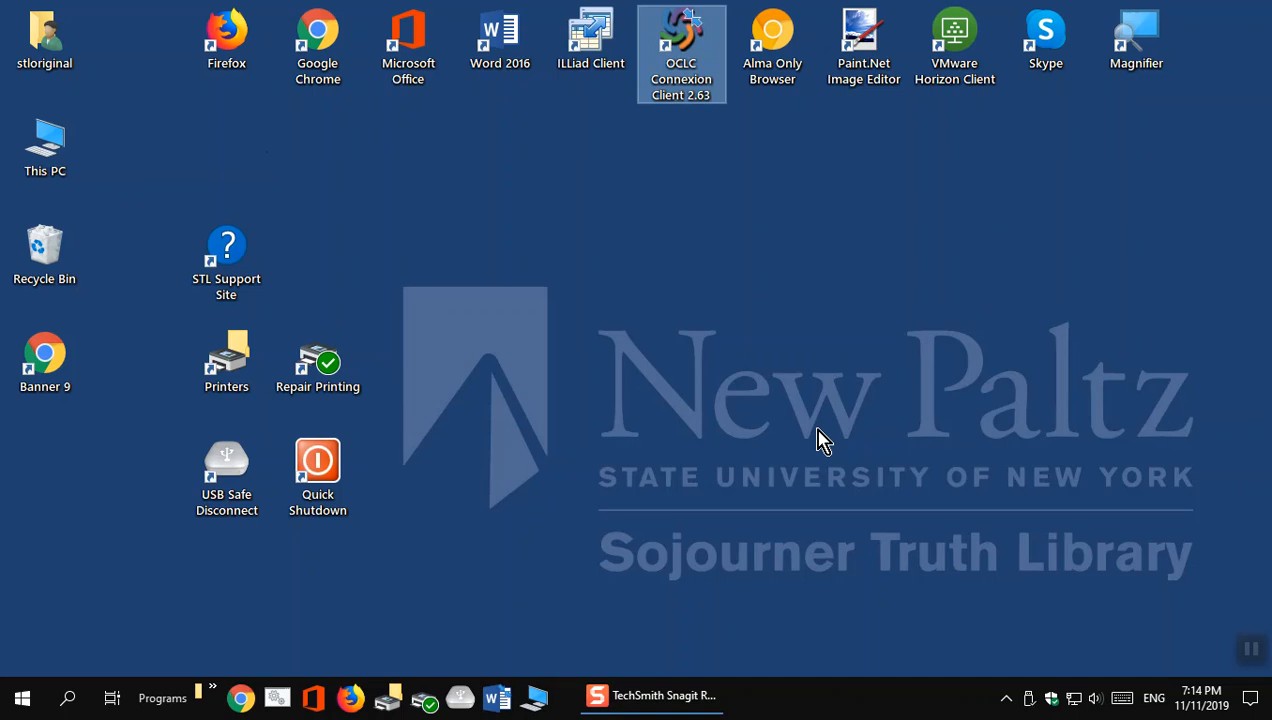
left_click(22, 697)
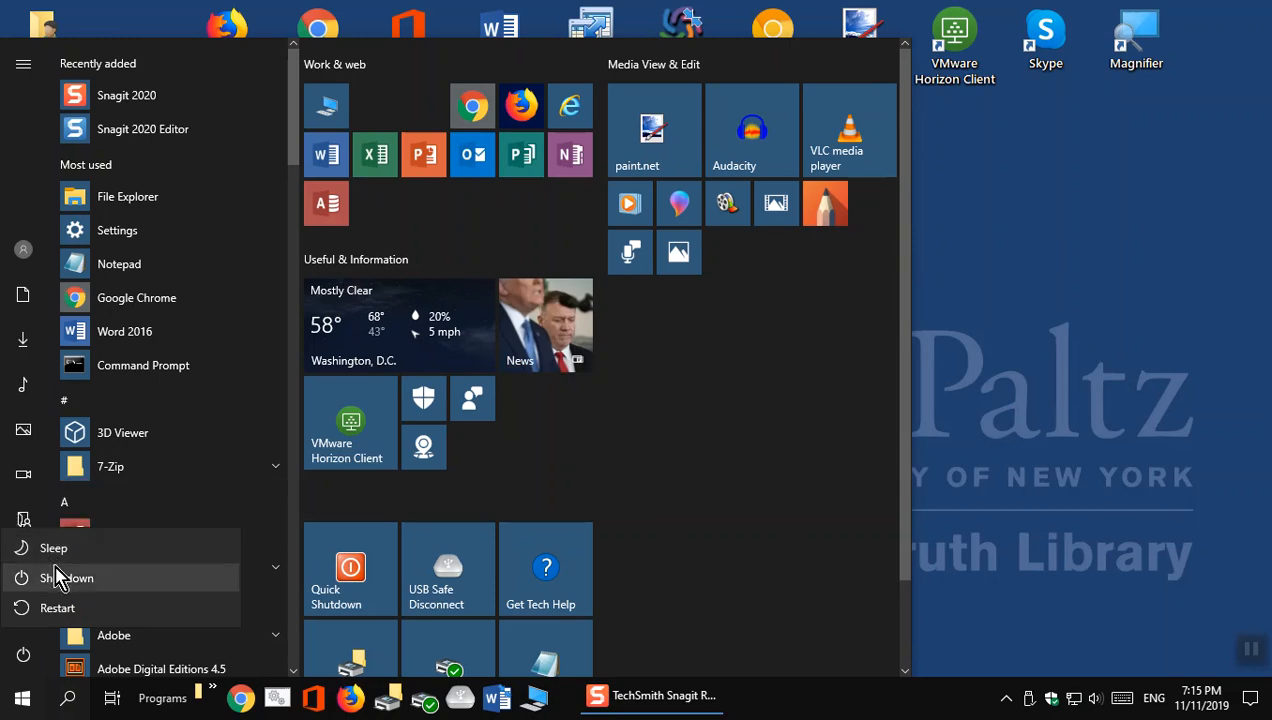
mouse_move(67, 578)
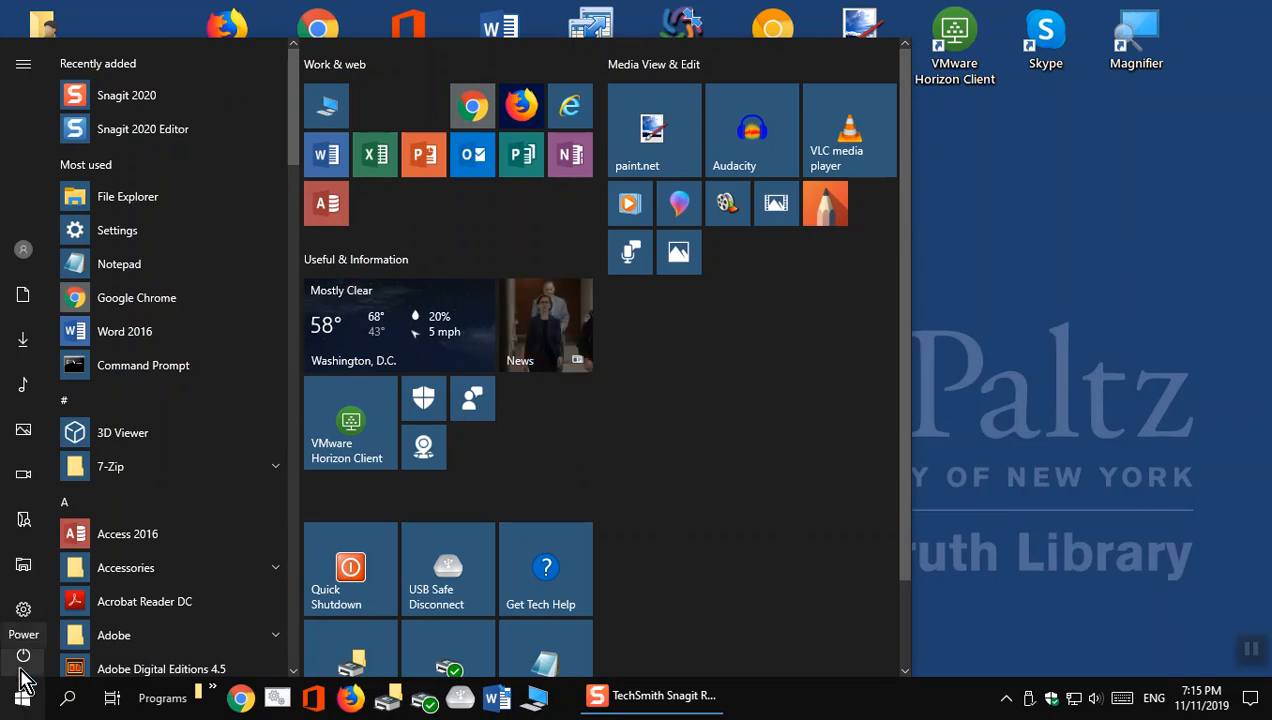
left_click(23, 655)
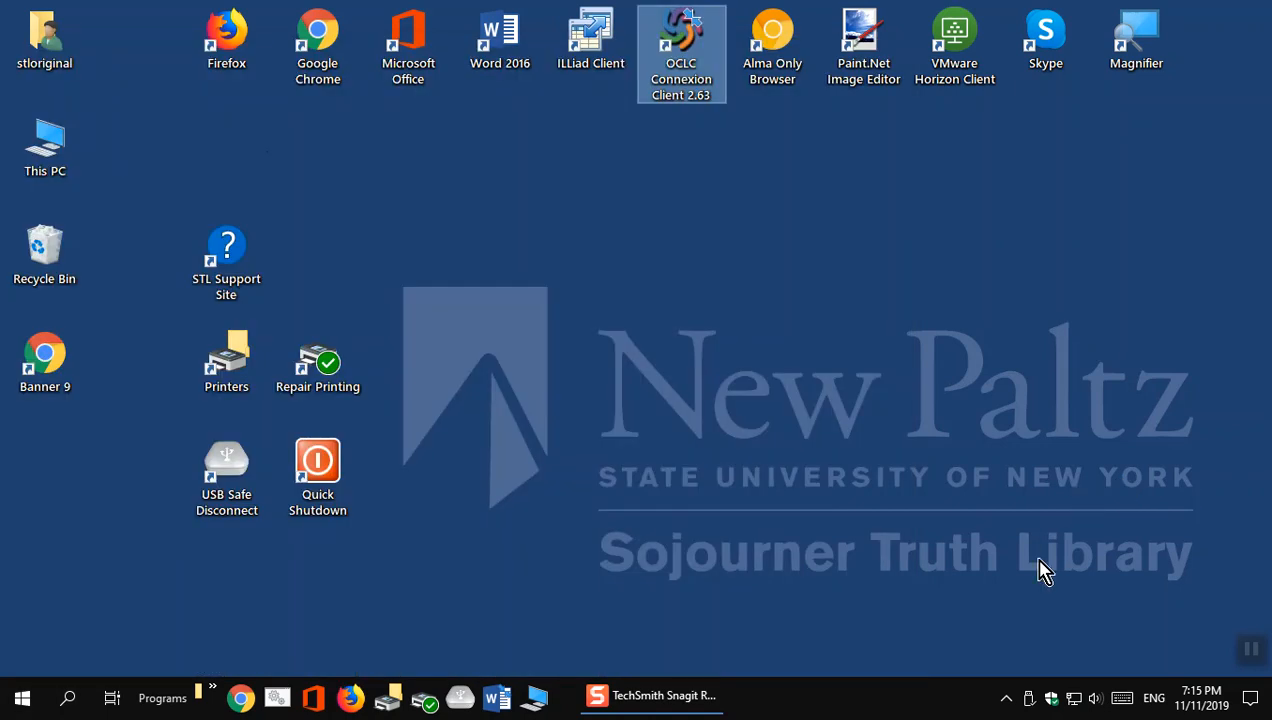
mouse_move(1058, 589)
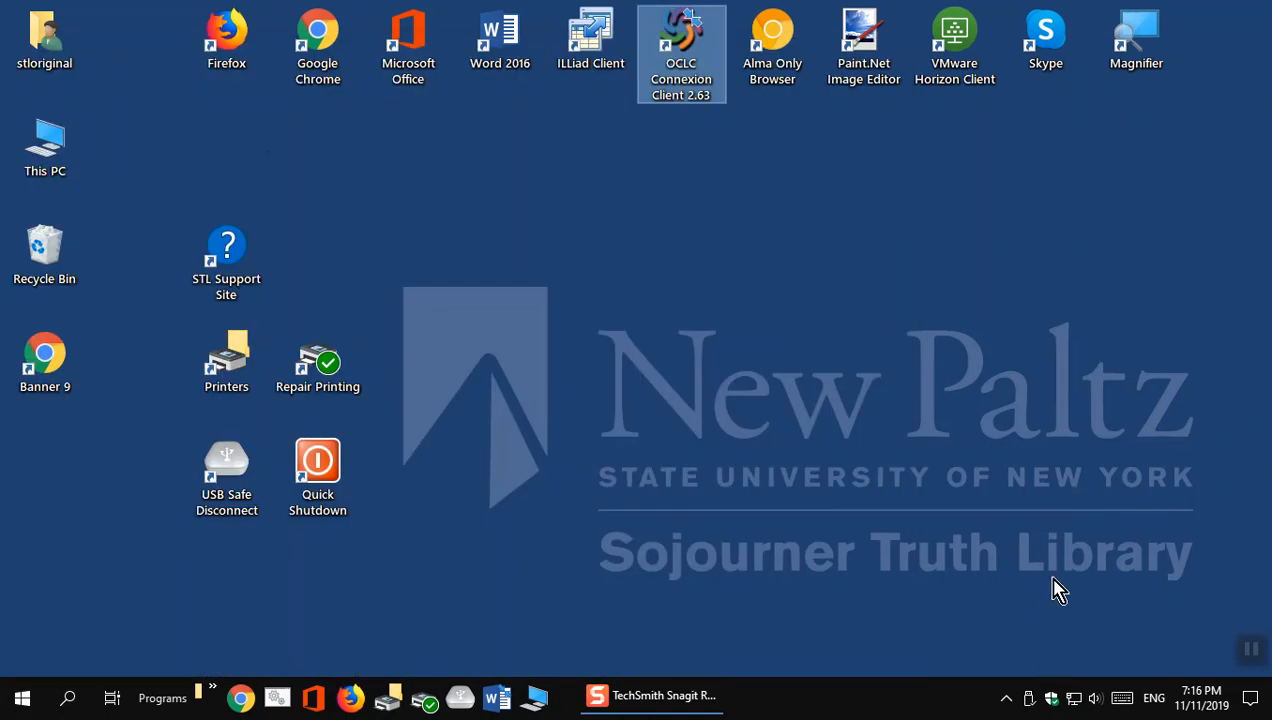
mouse_move(1050, 698)
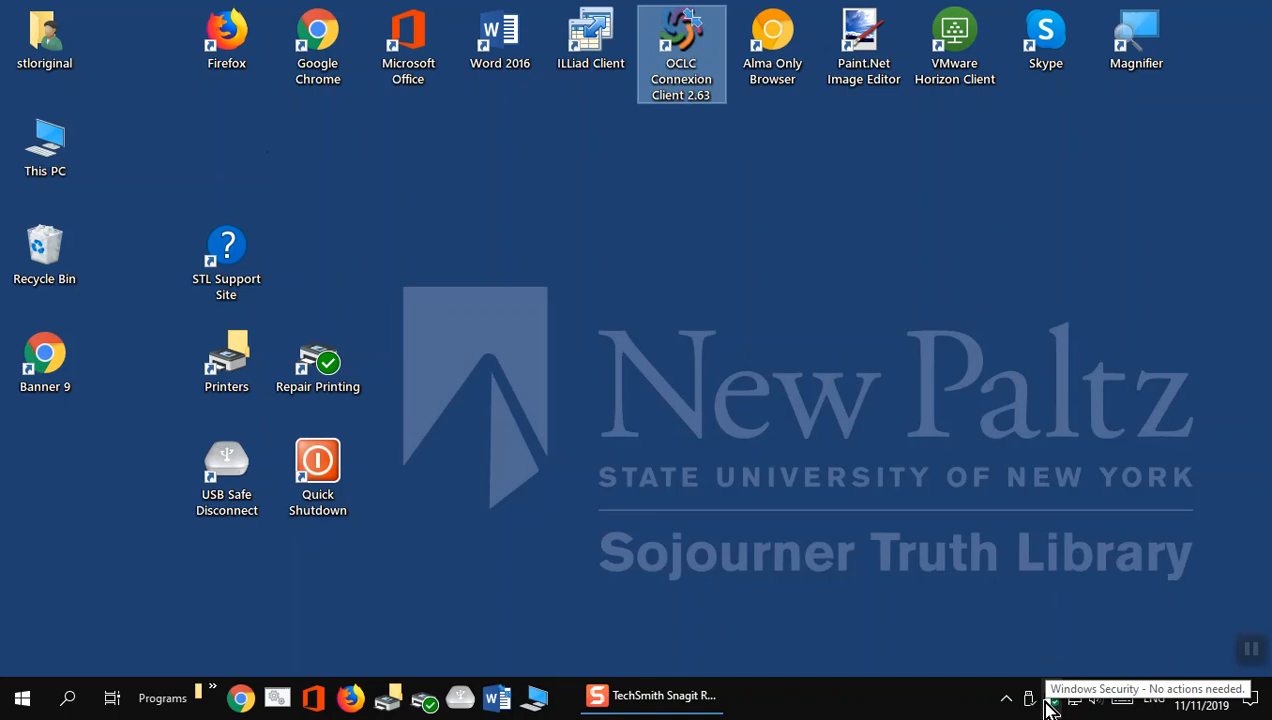
- Start a quick scan from the Virus & threat protection page
left_click(1050, 698)
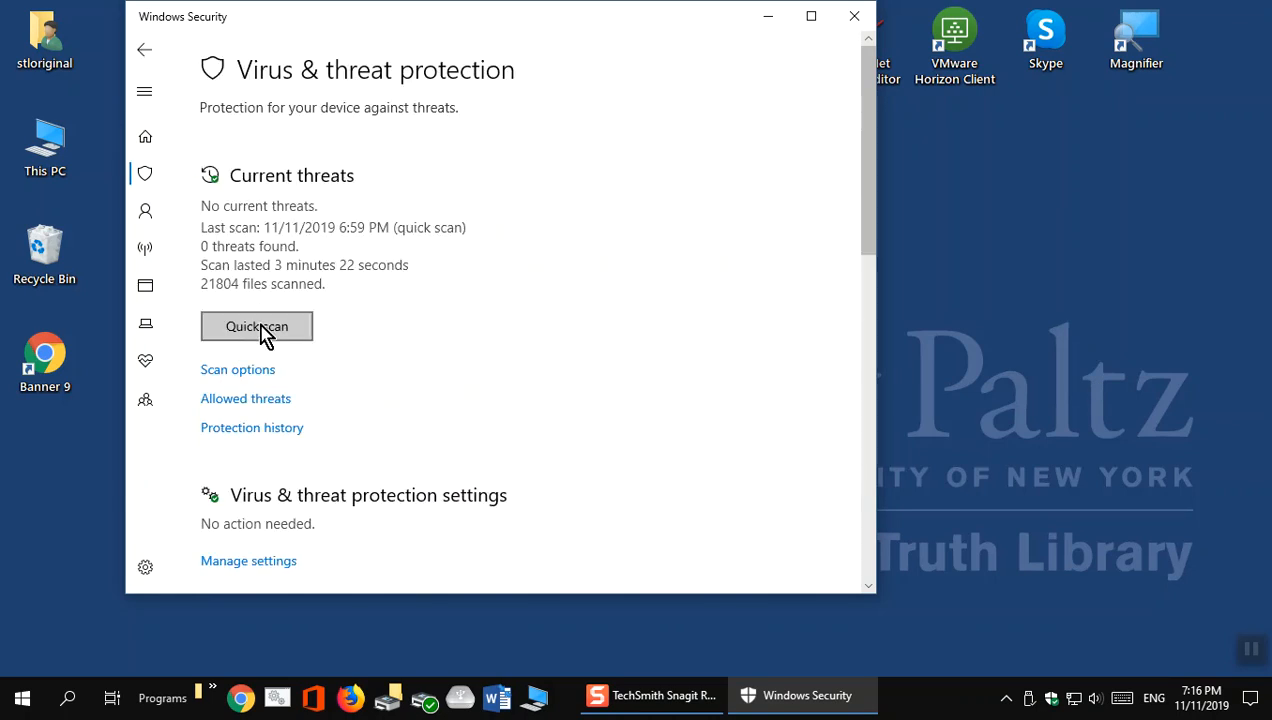
left_click(256, 326)
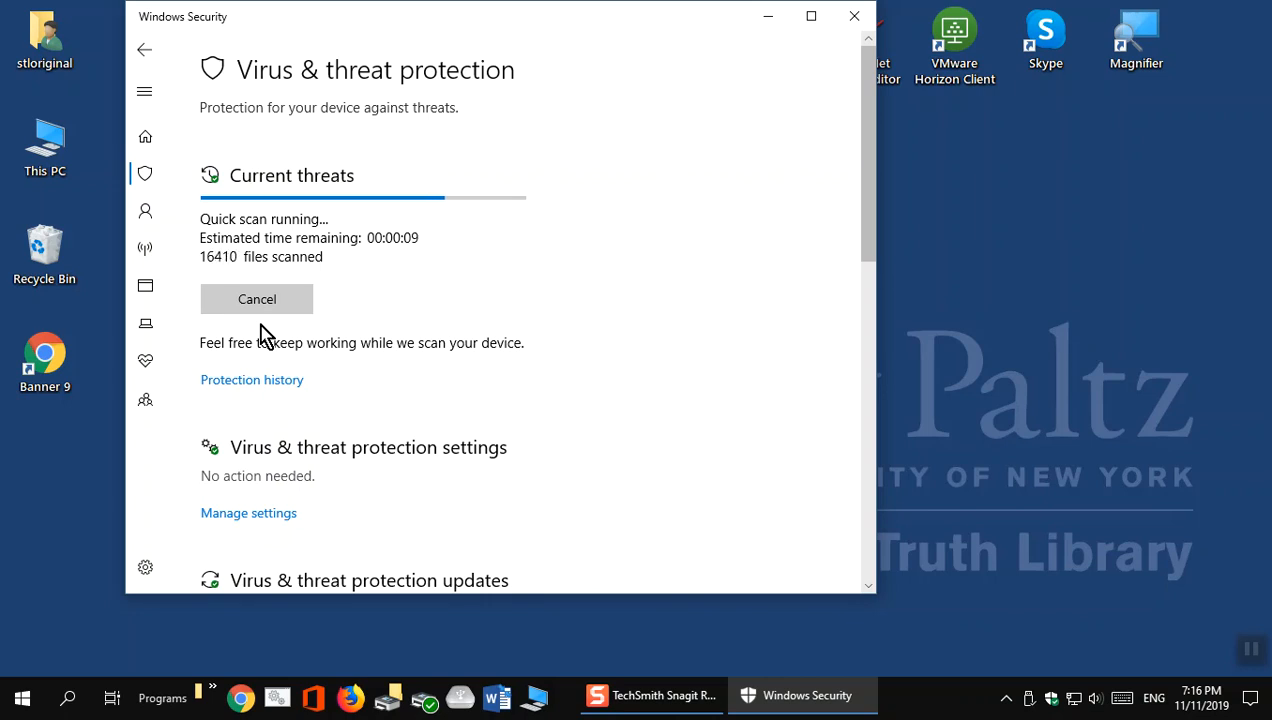
mouse_move(330, 380)
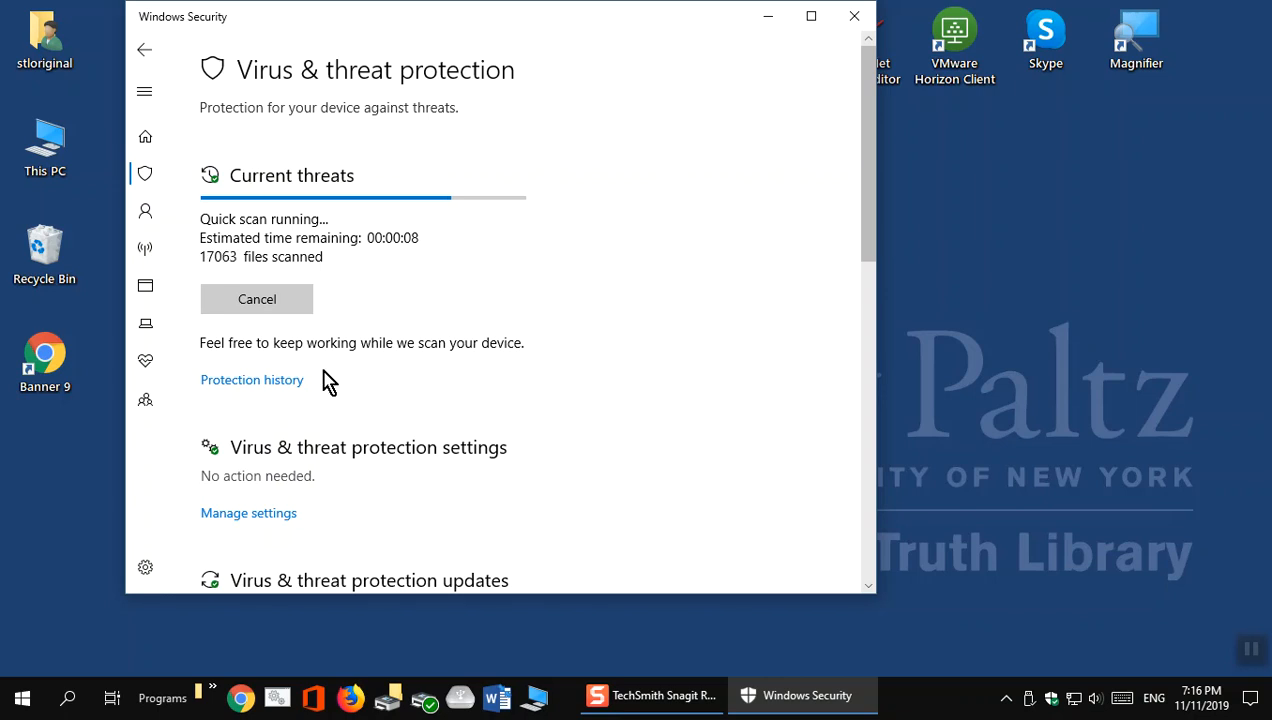